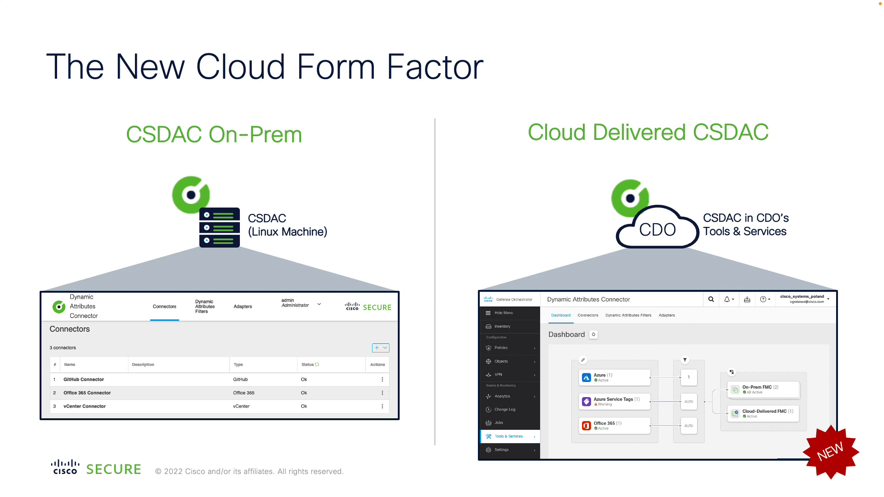
Switch from the slideshow to the secure.cisco.com Secure Firewall docs tab
left_click(387, 11)
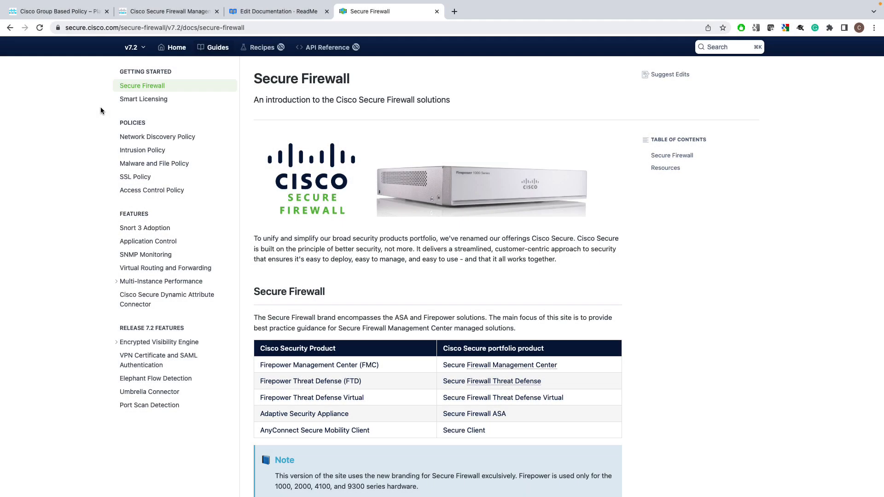
Browse the Cisco Secure Dynamic Attribute Connector documentation page from the sidebar
left_click(167, 299)
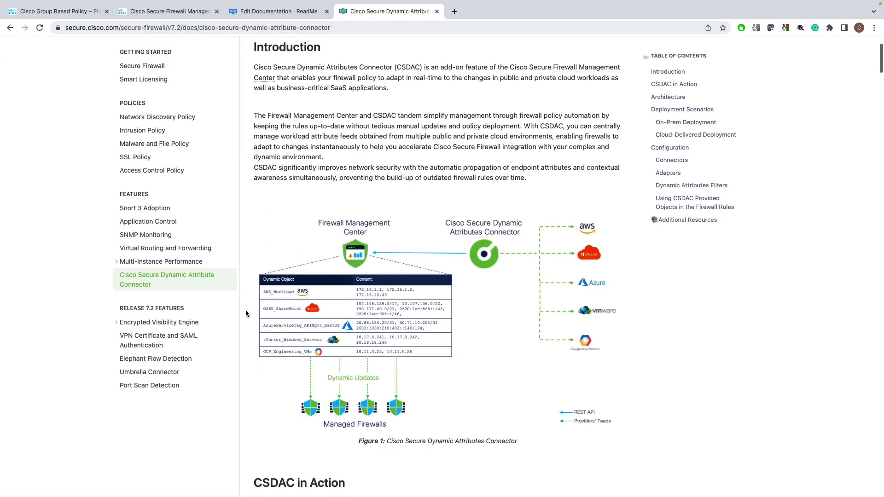
scroll("down", 3)
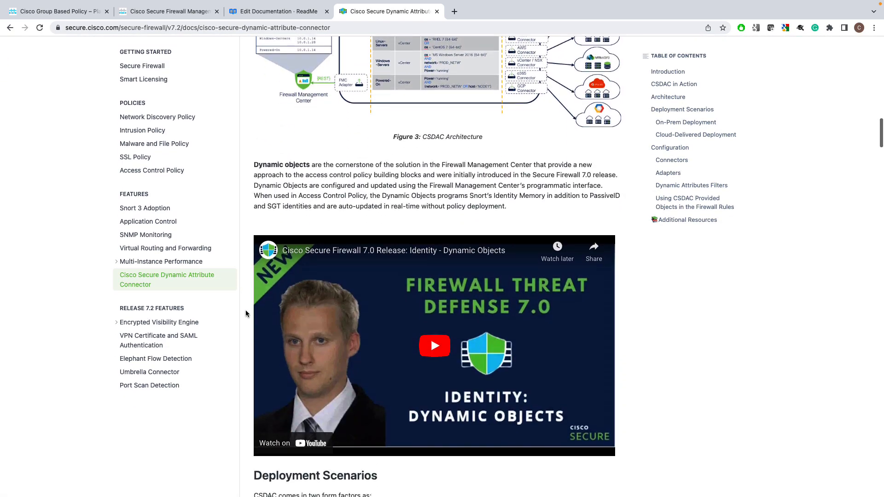
scroll("down", 3)
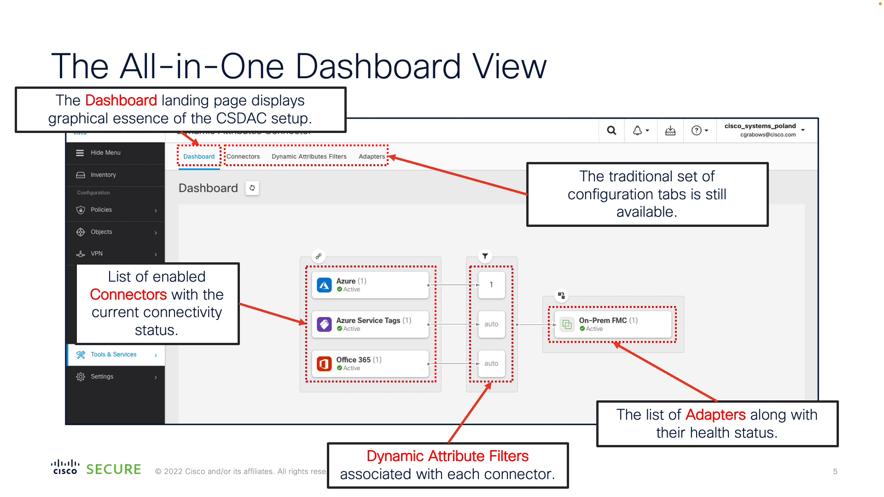
Advance through the two All-in-One Dashboard View slides
key("right")
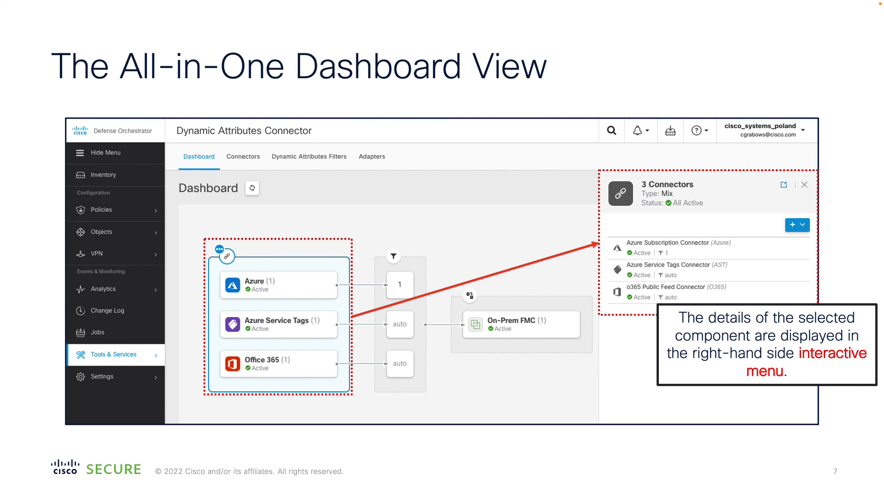
key("Right")
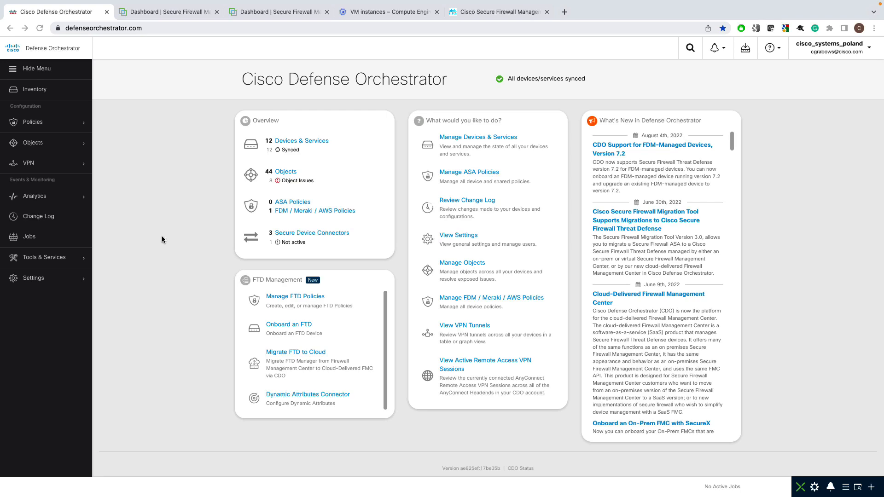
Go to the Dynamic Attributes Connector from Tools & Services
left_click(41, 258)
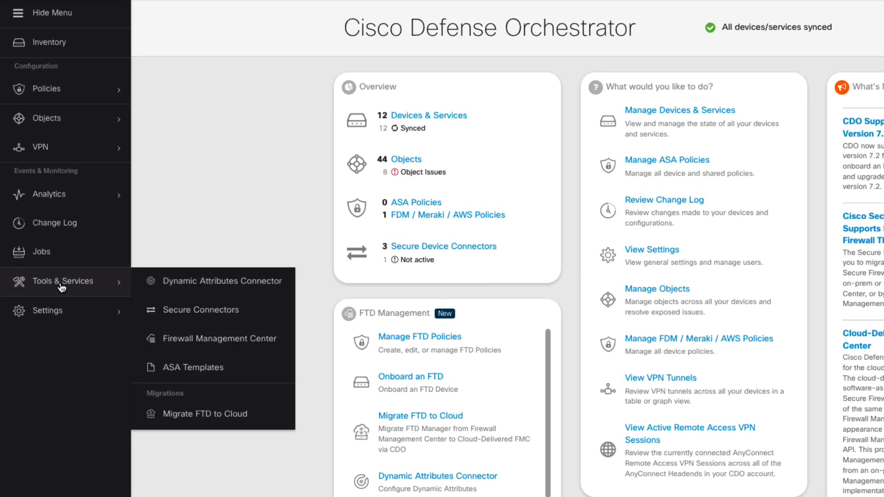
mouse_move(195, 281)
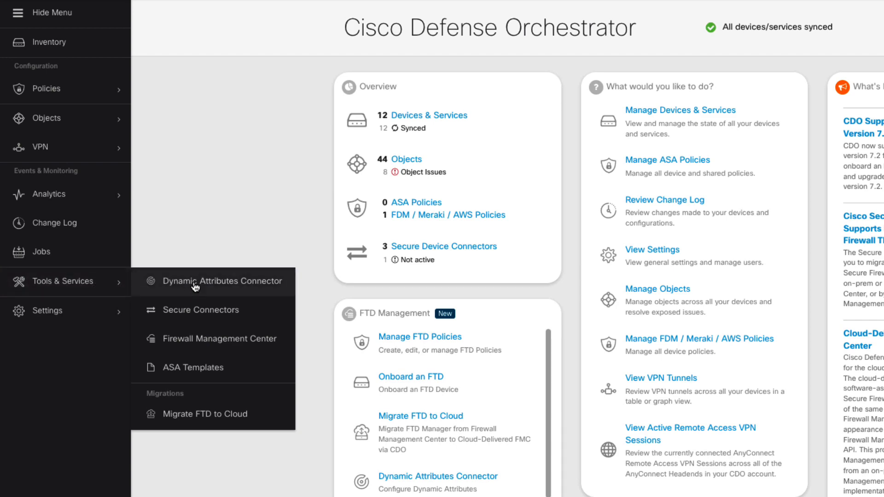
mouse_move(205, 288)
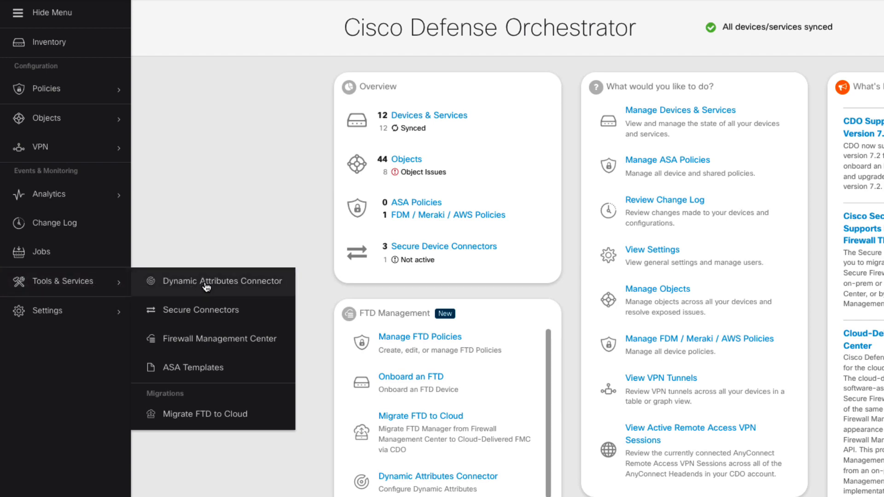
left_click(209, 281)
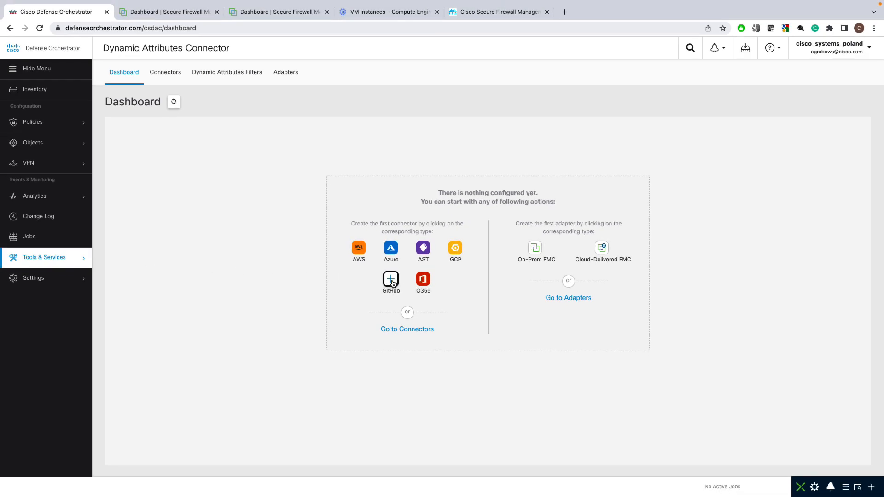
Add a connector named 'GitHub Connector', test its connection and save it
left_click(390, 280)
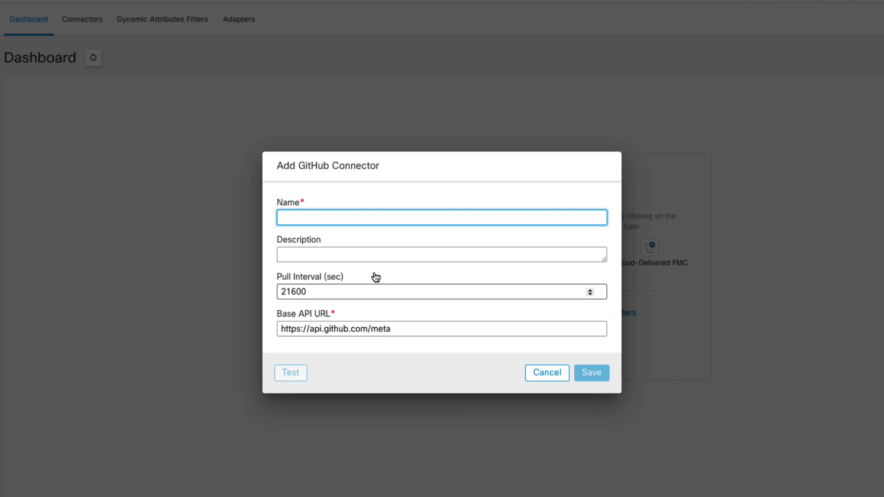
type("GitHub Connector")
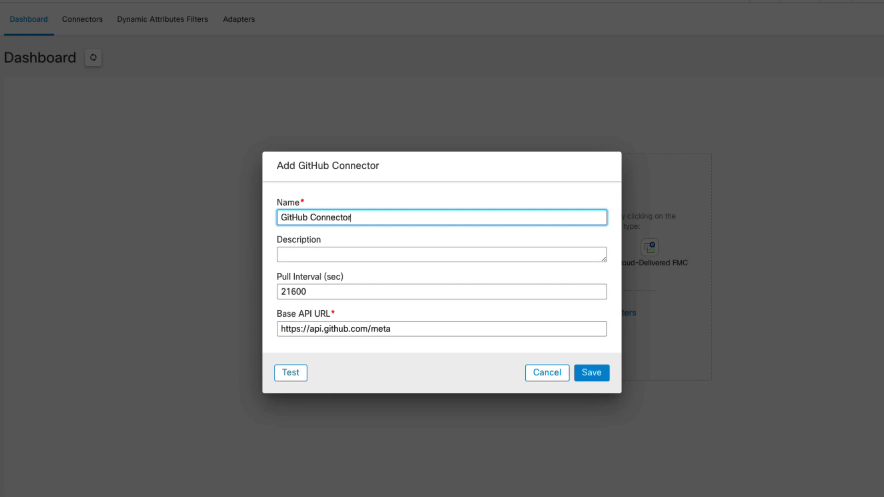
left_click(290, 373)
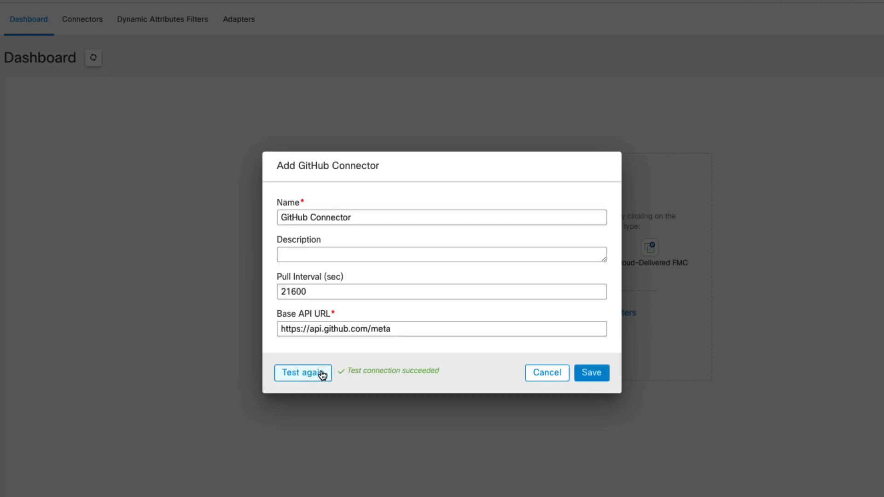
mouse_move(592, 373)
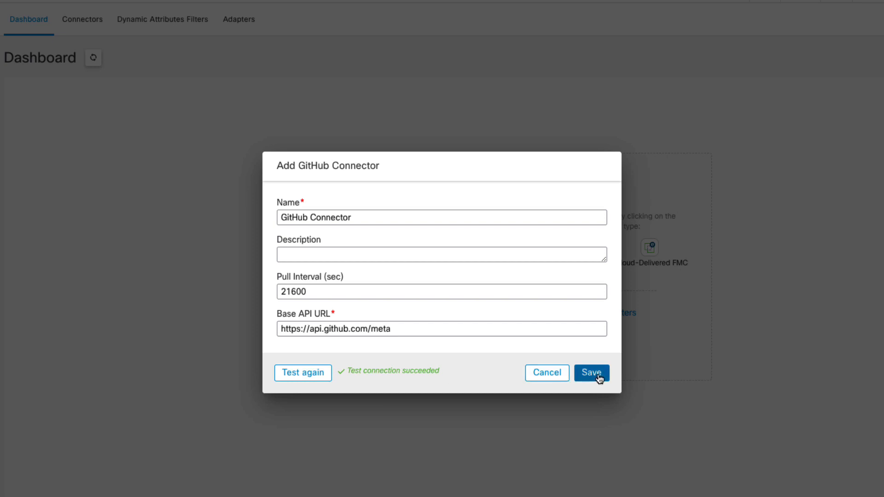
left_click(591, 373)
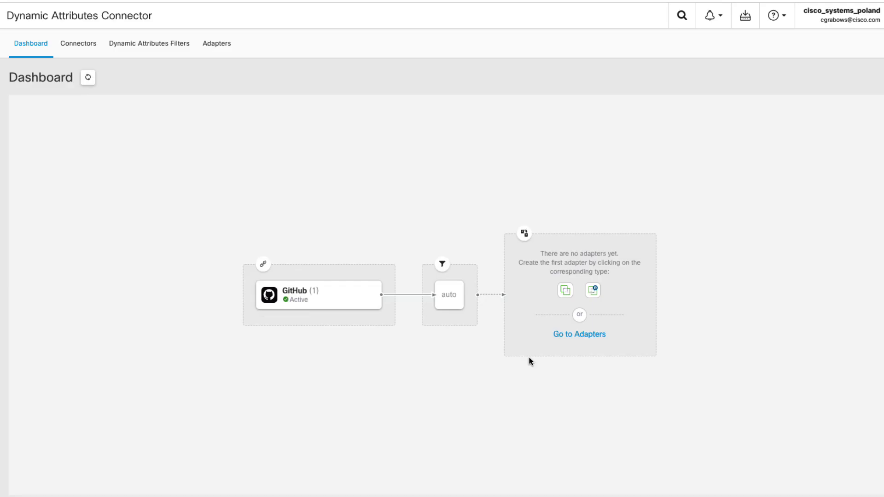
mouse_move(366, 313)
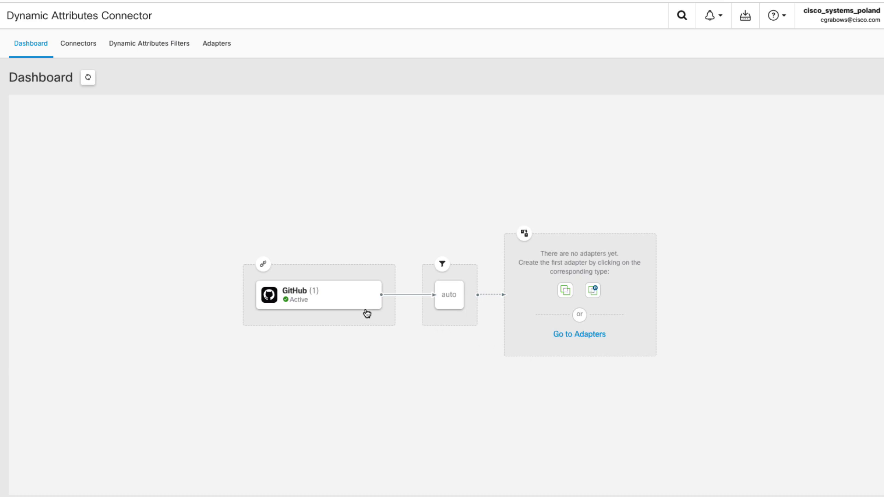
Review the GitHub Connector's details, then bring up the Add connector menu
left_click(318, 296)
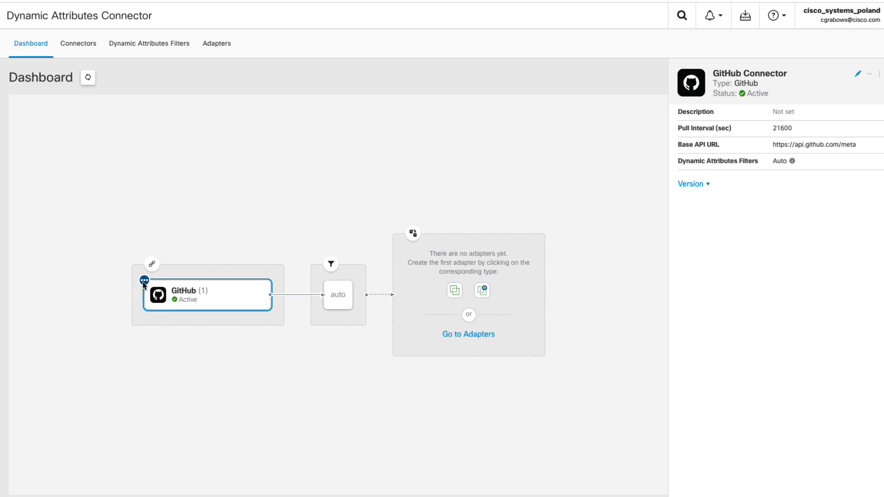
left_click(144, 282)
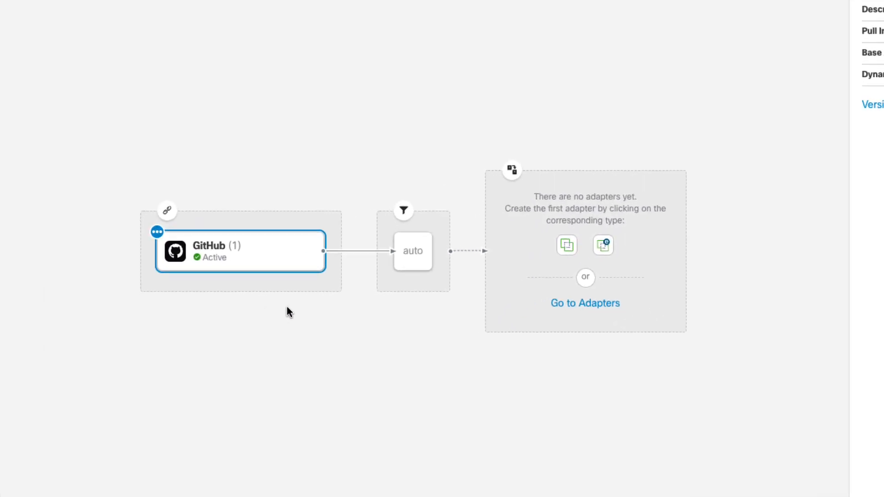
mouse_move(413, 250)
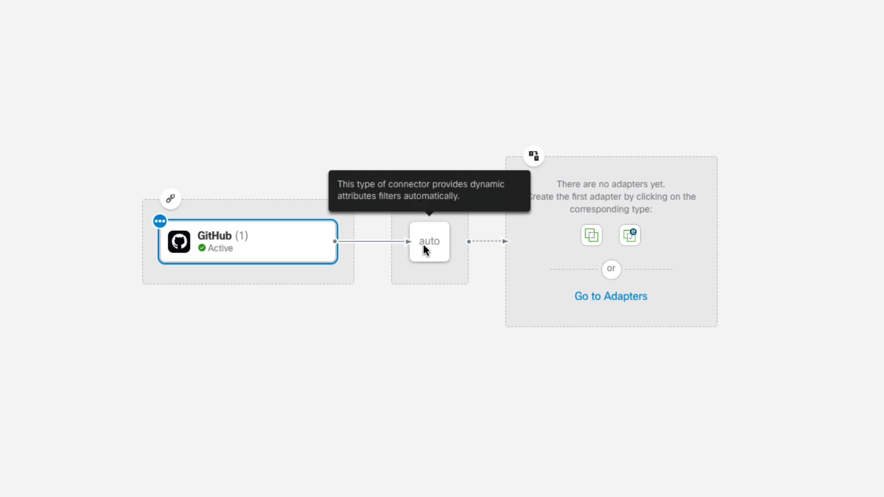
mouse_move(375, 311)
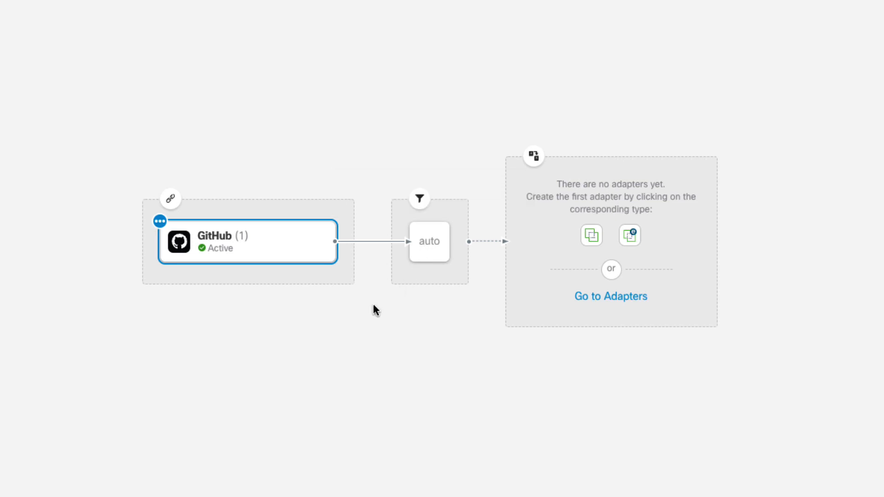
left_click(246, 242)
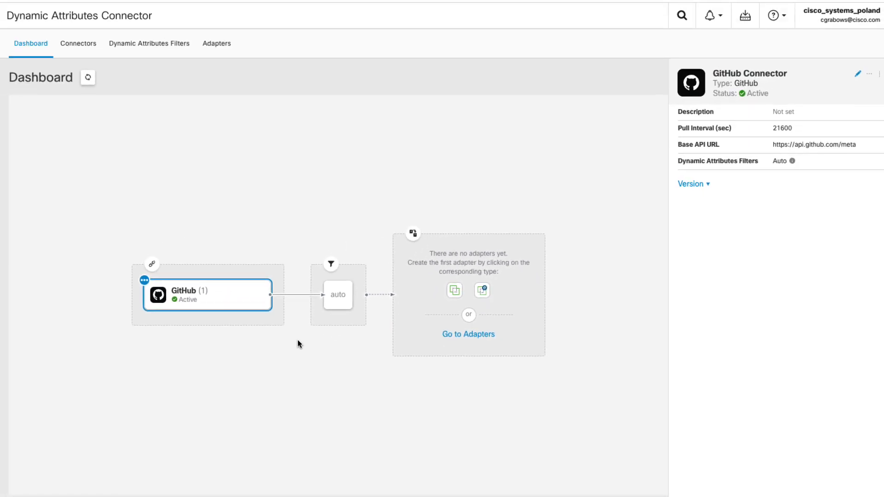
mouse_move(152, 265)
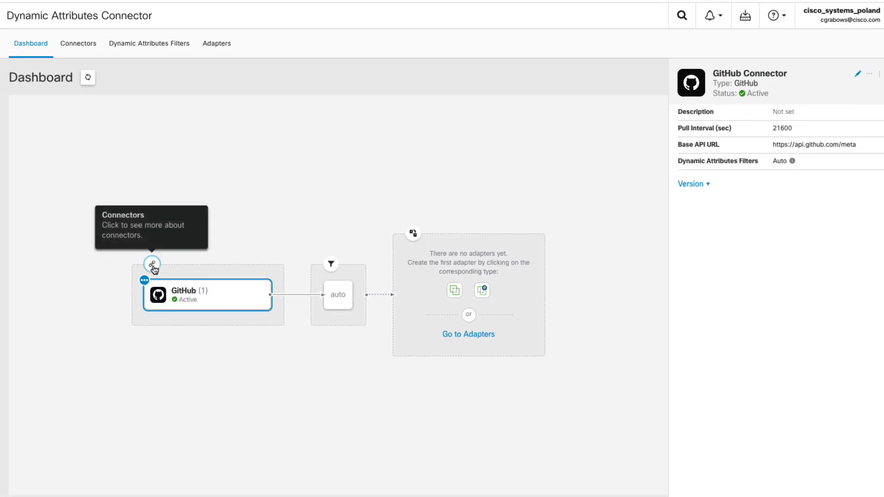
left_click(145, 264)
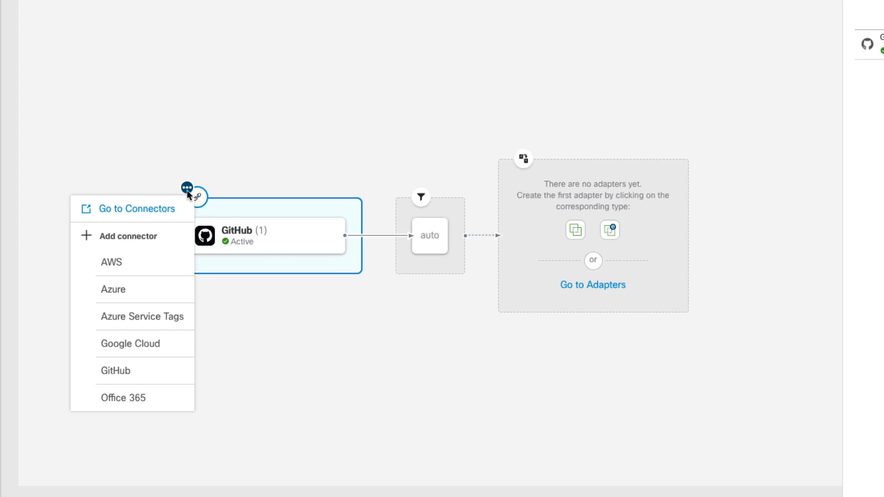
mouse_move(140, 344)
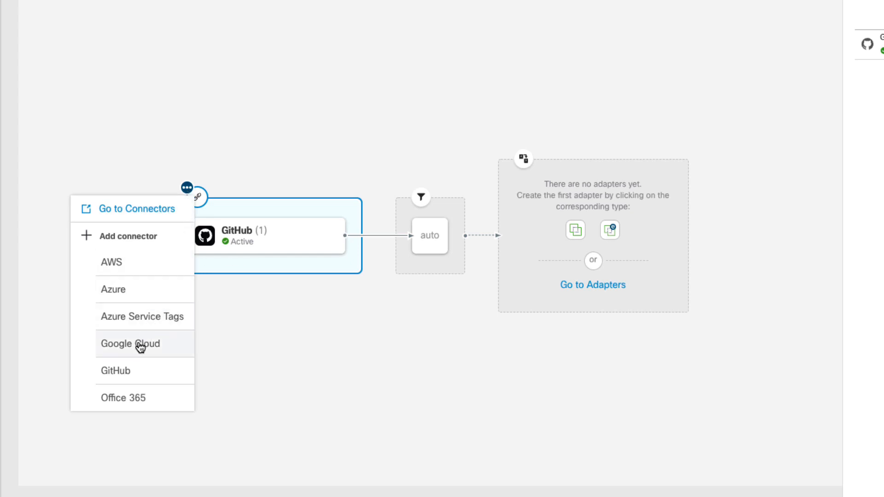
Start a new Google Cloud connector form, then switch to the Cisco documentation tab
left_click(130, 343)
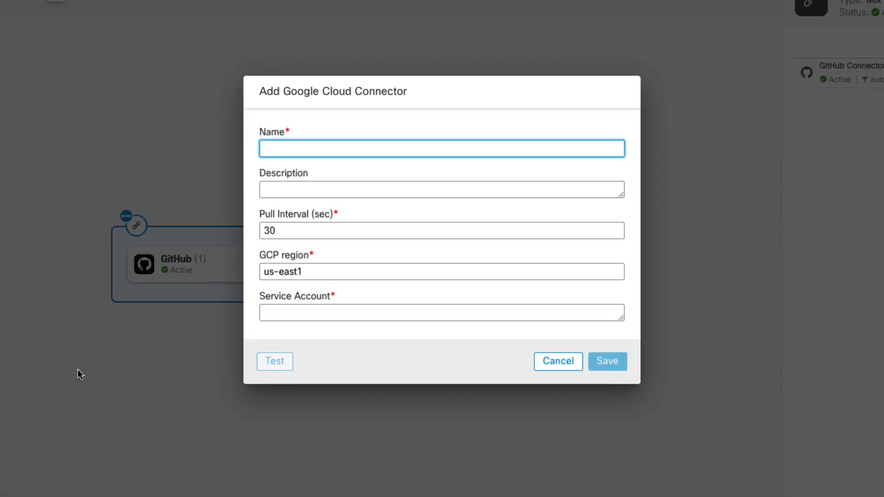
mouse_move(430, 177)
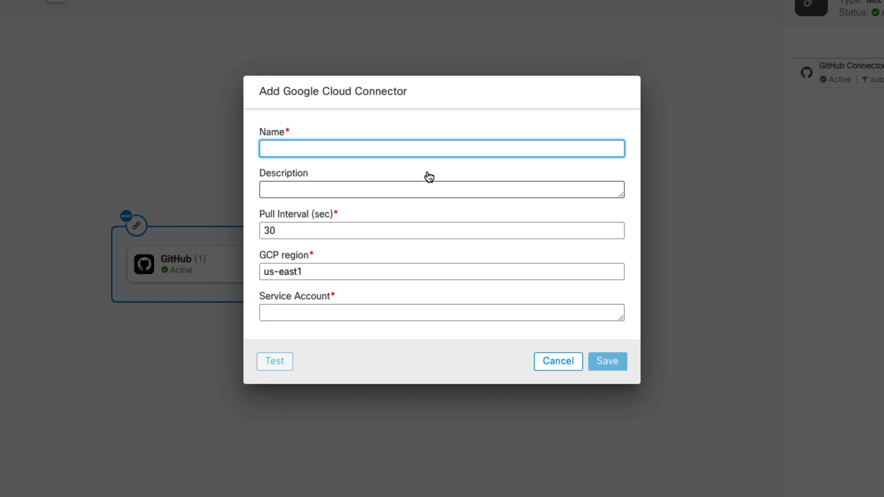
left_click(497, 11)
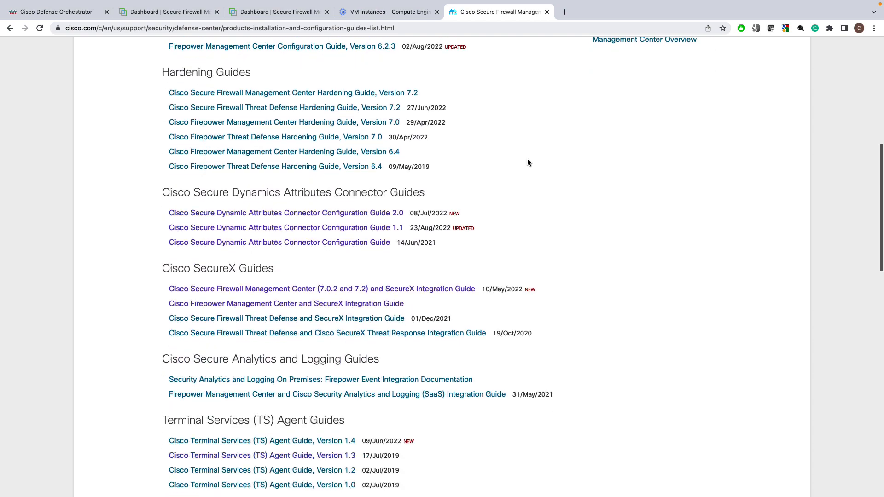
In Configuration Guide 2.0, read 'Create a Google Cloud User with Minimal Permissions'
scroll("down", 3)
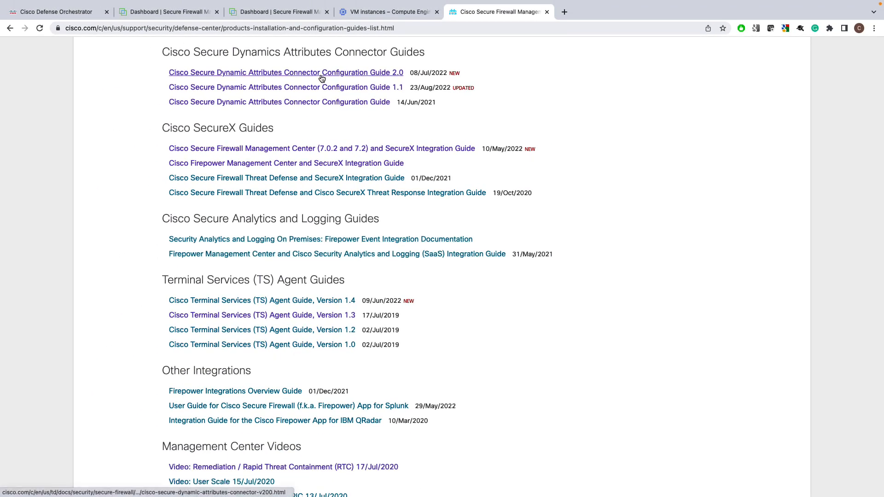
left_click(285, 71)
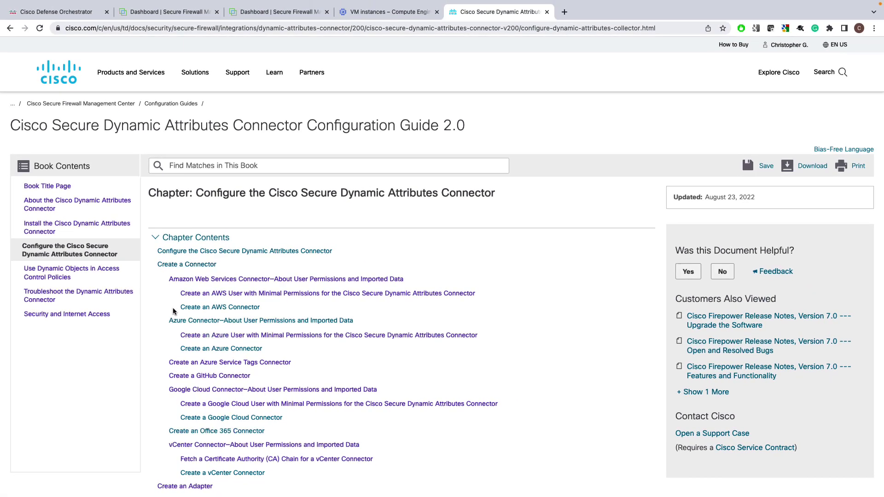
left_click(338, 403)
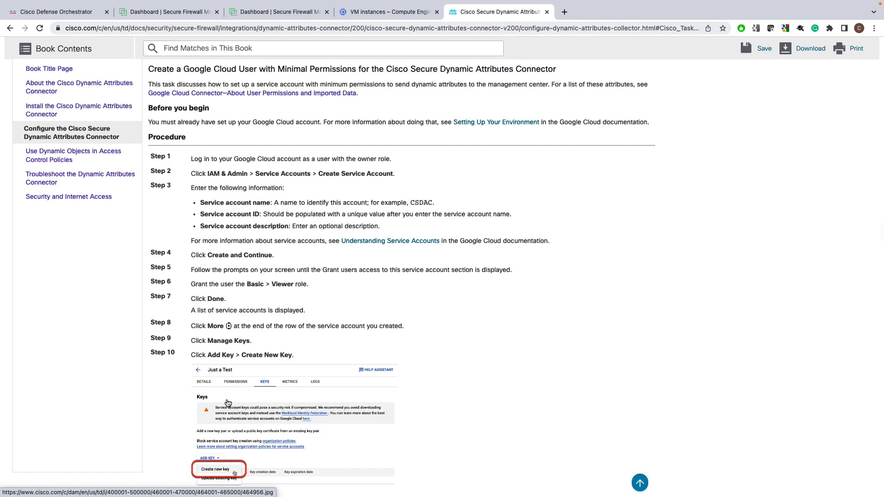
scroll("down", 3)
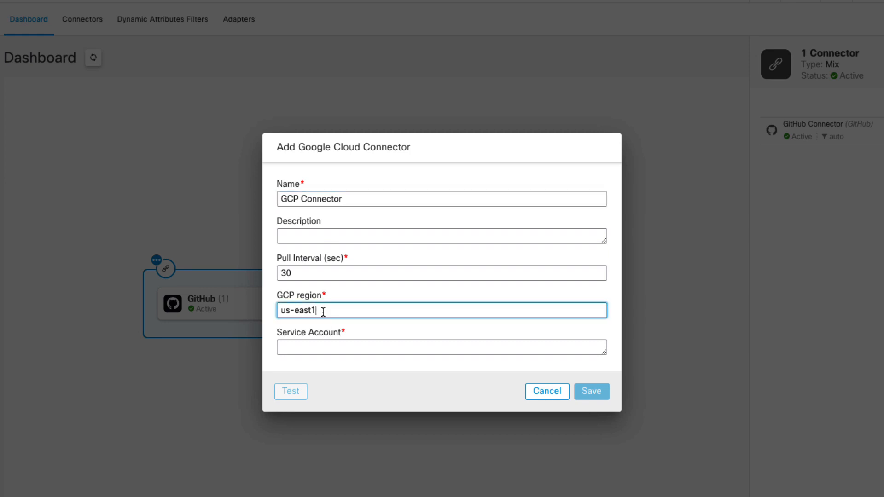
Set the GCP Connector region to europe-west1, test the connection and save it
type("europe-west")
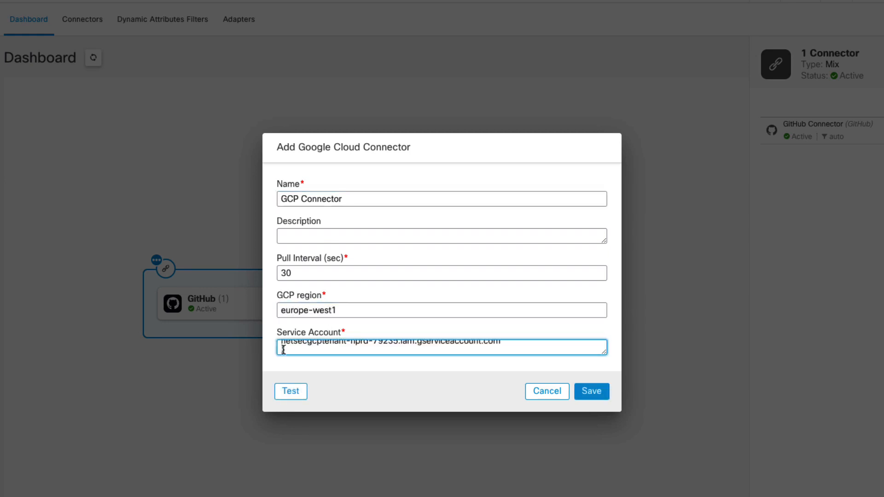
left_click(290, 391)
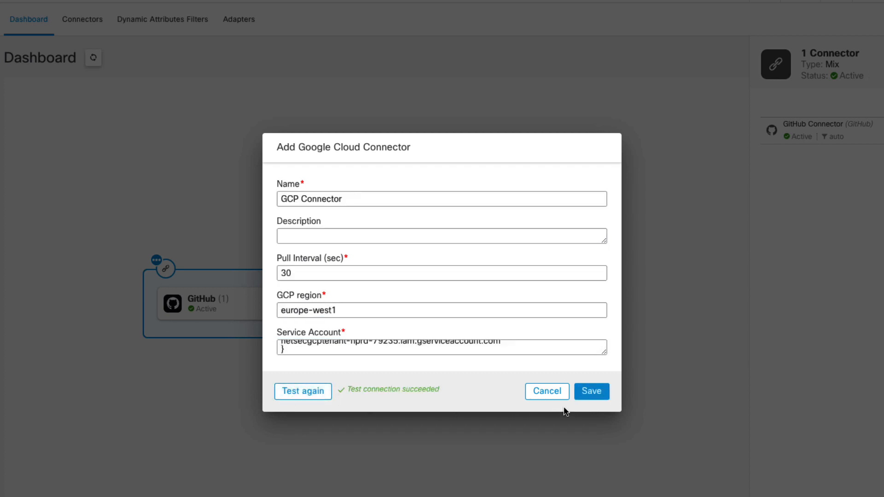
left_click(592, 392)
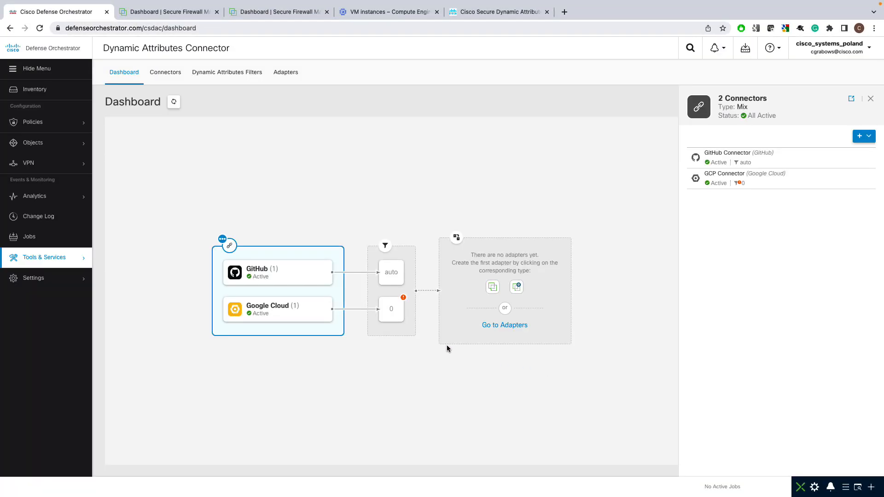
mouse_move(420, 309)
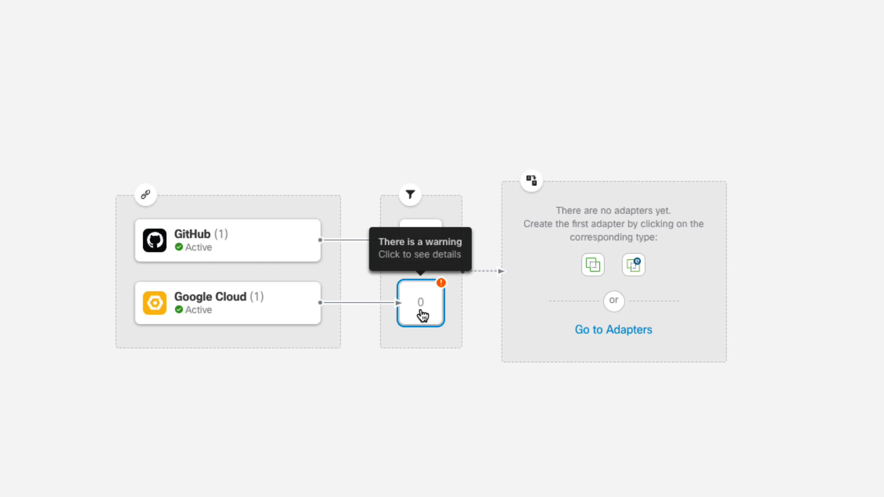
From the Google Cloud filter warning, begin adding a new dynamic attributes filter
left_click(420, 303)
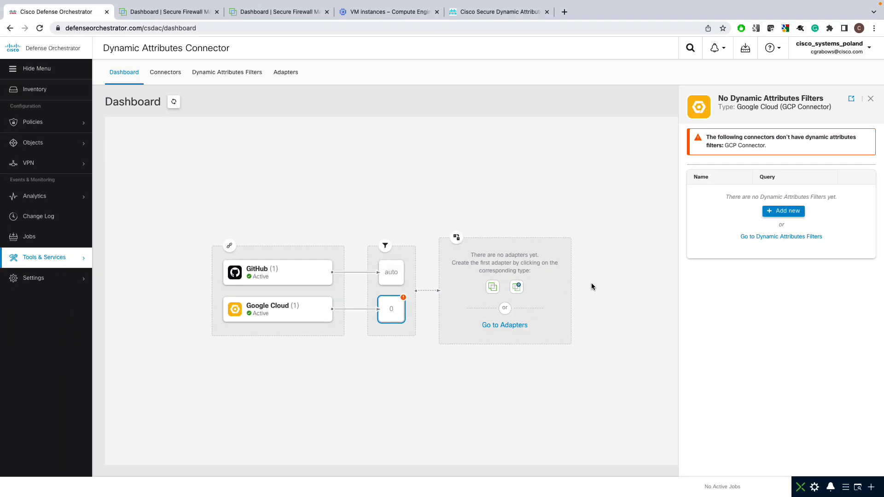
left_click(783, 210)
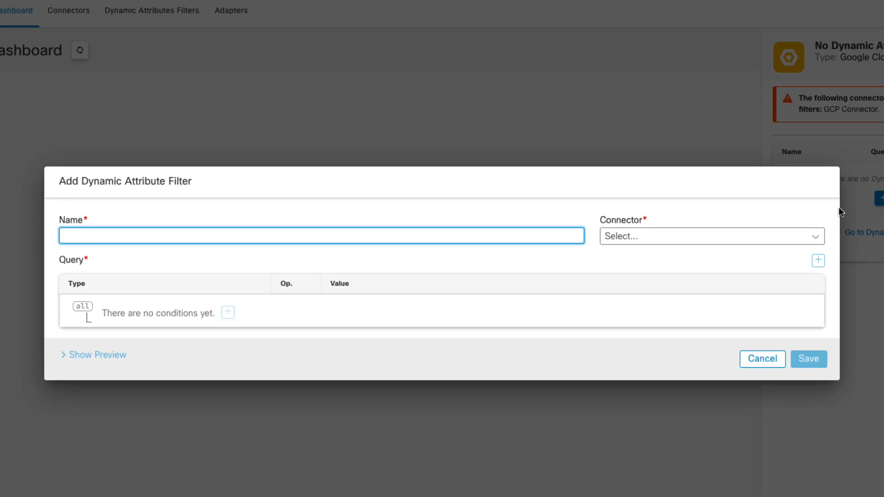
Assign the filter to GCP Connector, name it GCP_Debian_Servers and start its first query condition
left_click(710, 237)
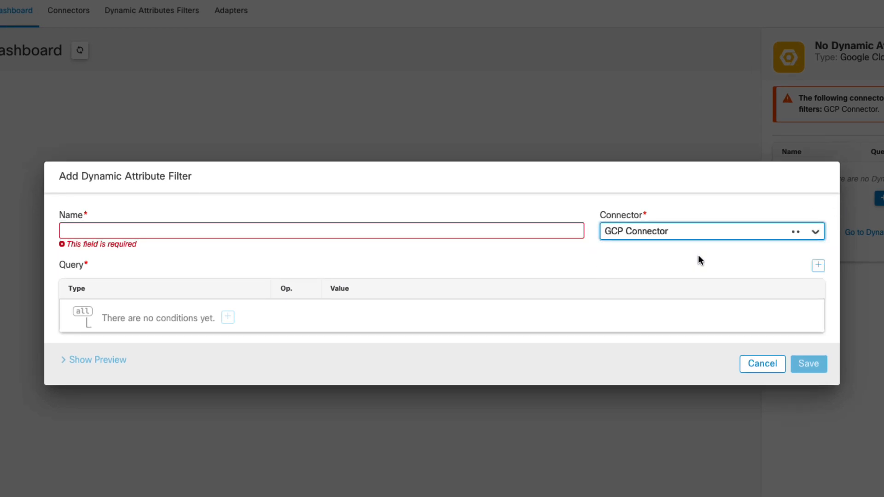
type("GCP_Debian_Ser")
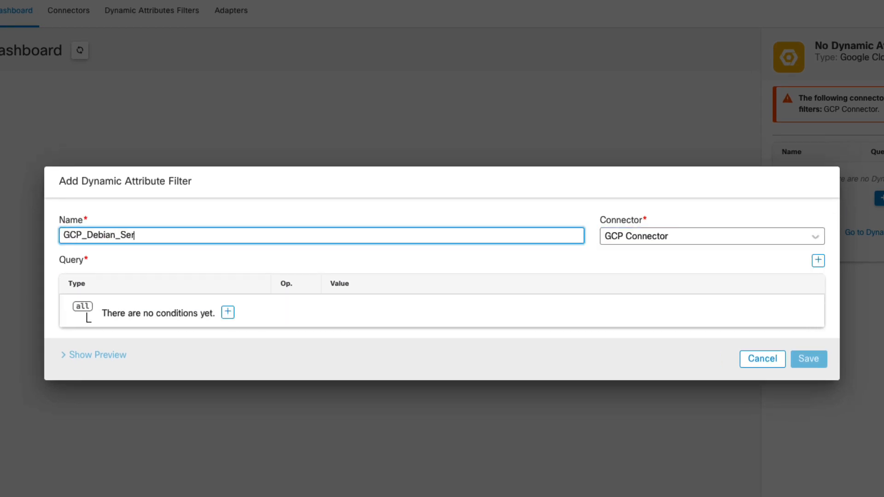
type("vers")
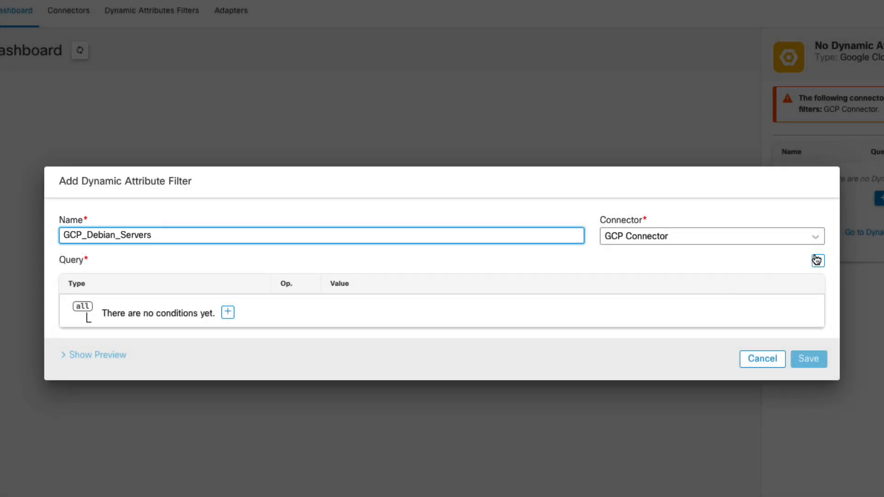
left_click(228, 312)
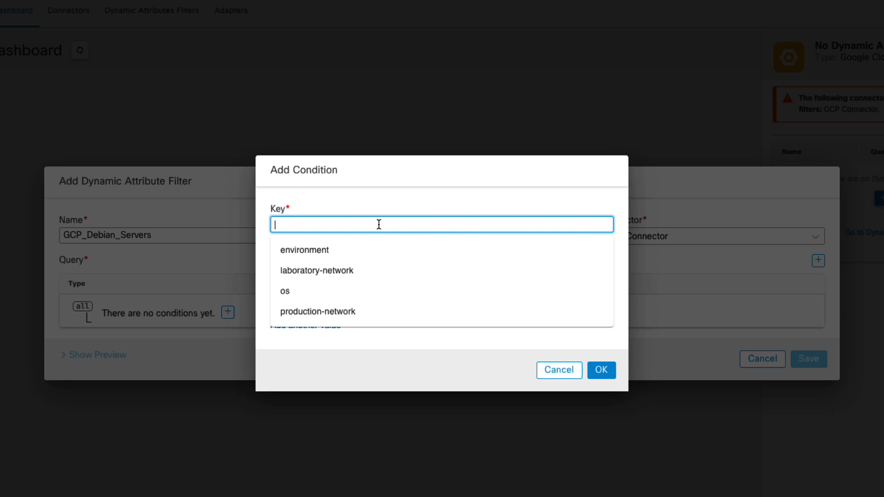
left_click(387, 11)
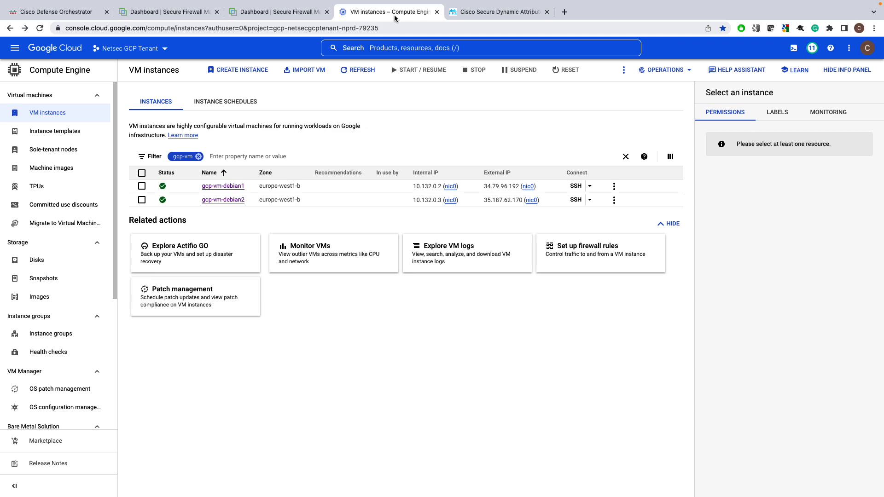
View gcp-vm-debian1's Basic information showing labels environment: laboratory and os: debian
left_click(222, 185)
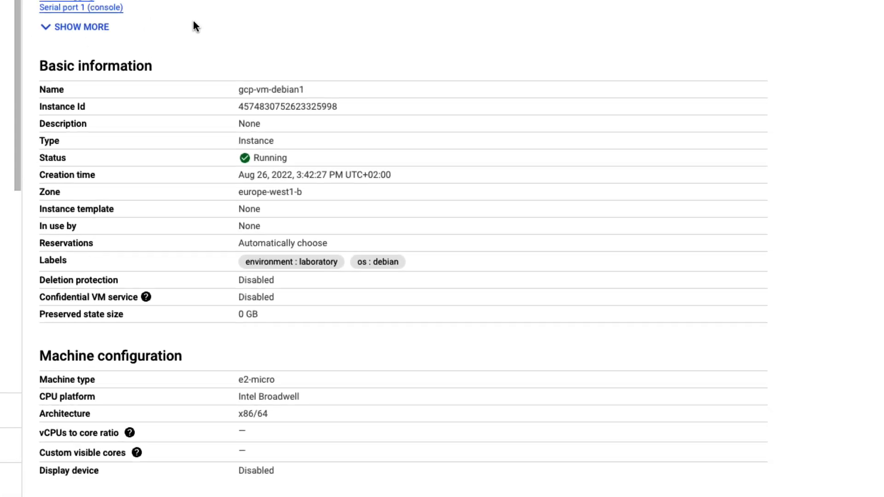
scroll("down", 3)
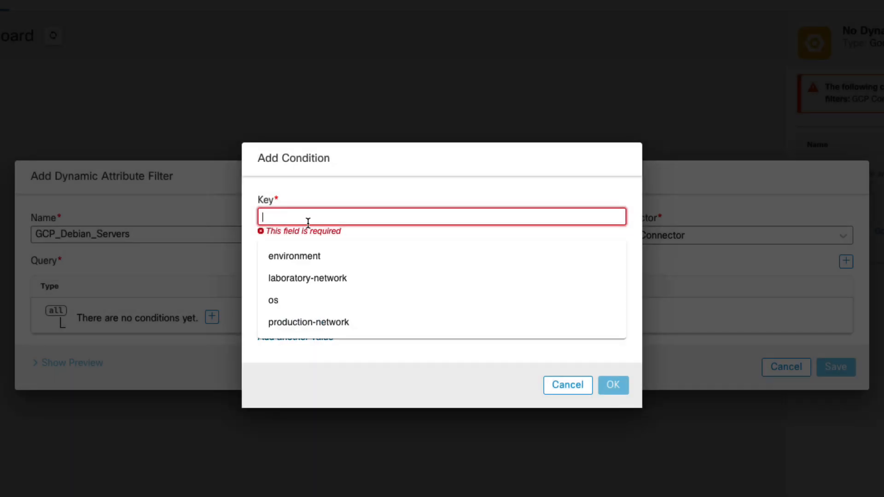
mouse_move(273, 300)
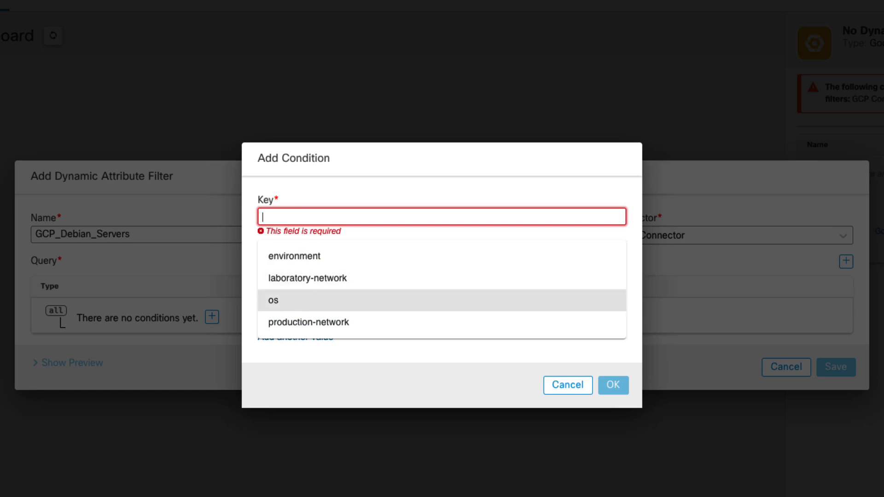
Set the condition os equals debian, preview the four matching IPs and save GCP_Debian_Servers
left_click(273, 300)
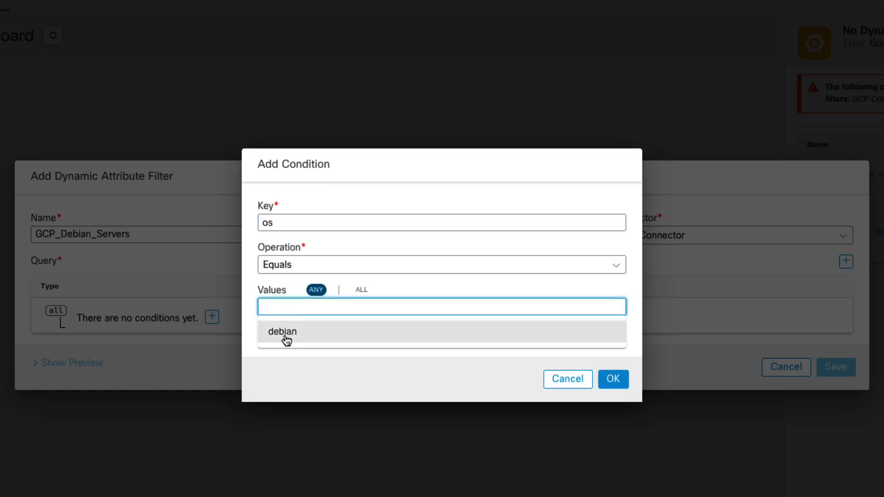
left_click(287, 332)
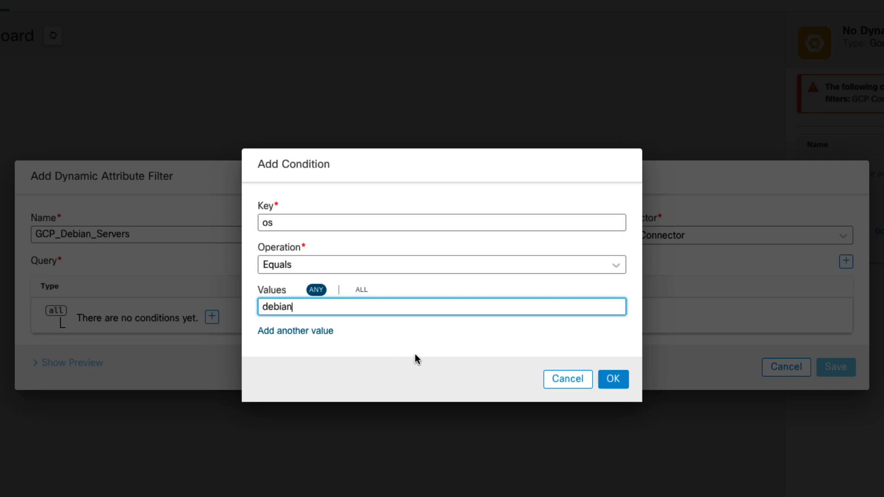
left_click(613, 379)
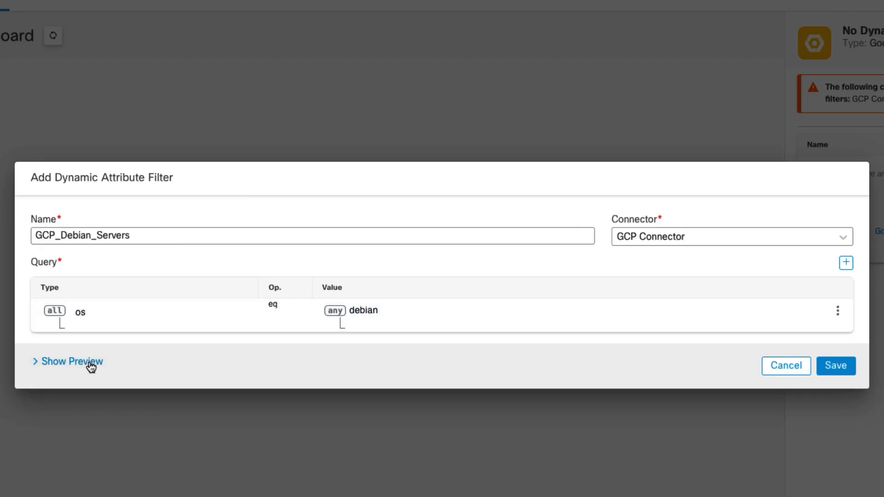
left_click(72, 361)
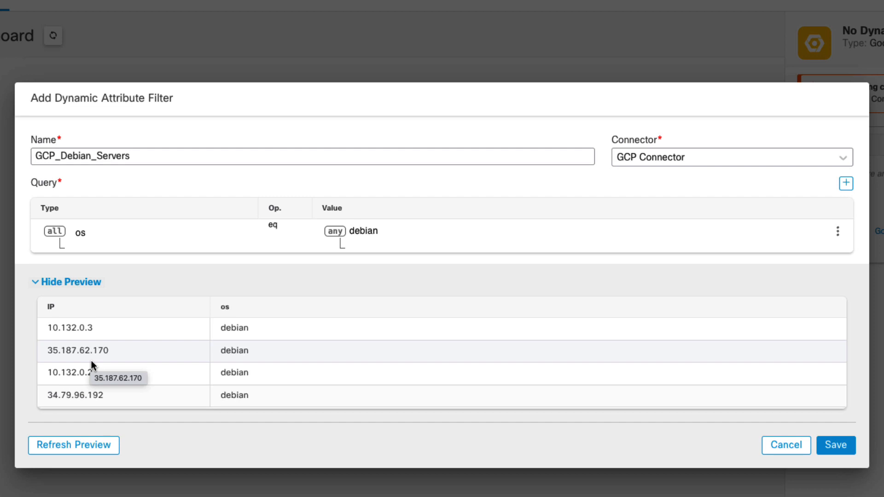
mouse_move(577, 427)
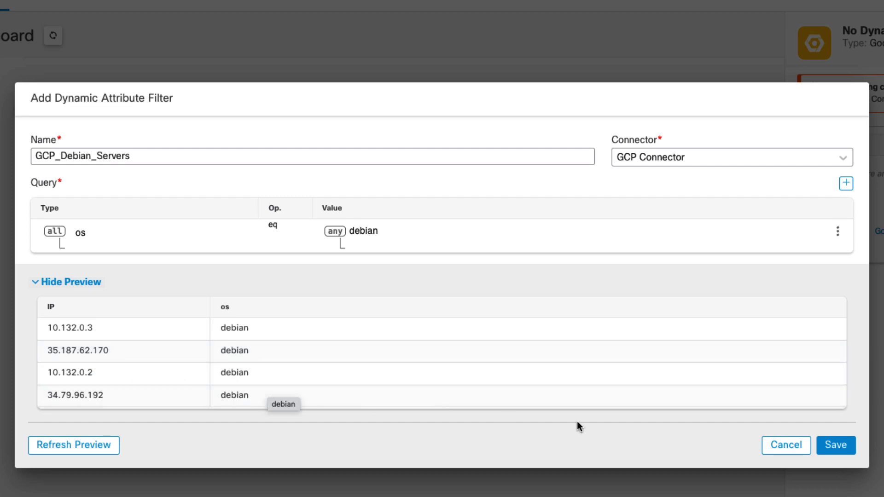
left_click(836, 445)
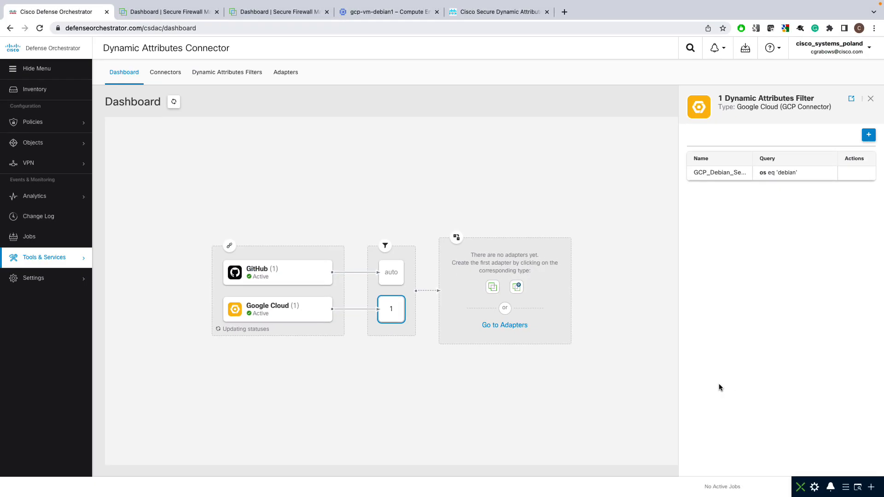
Create filter GCP_Laboratory_Network with condition key laboratory-network, preview two IPs and save it
left_click(868, 135)
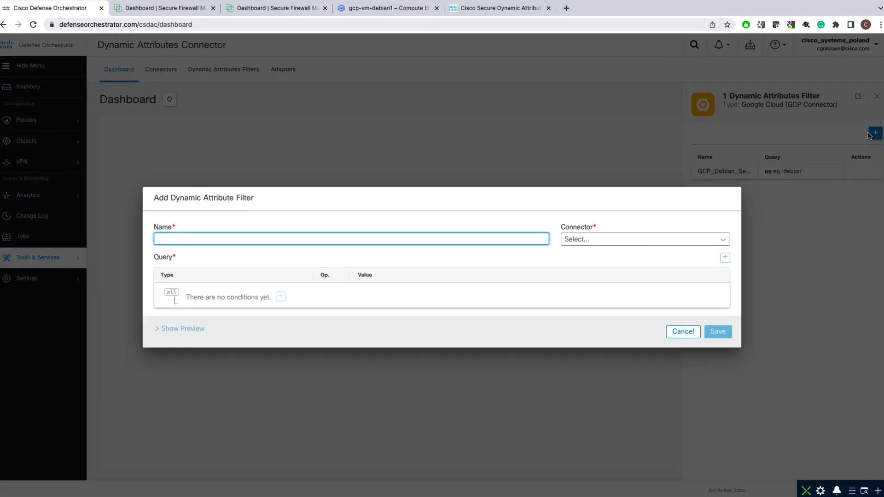
type("GCP_Laboratory_Net")
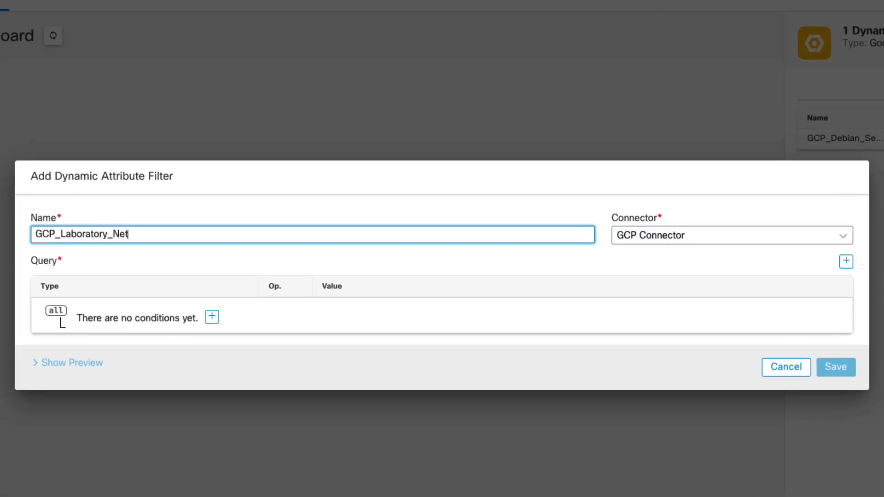
left_click(212, 317)
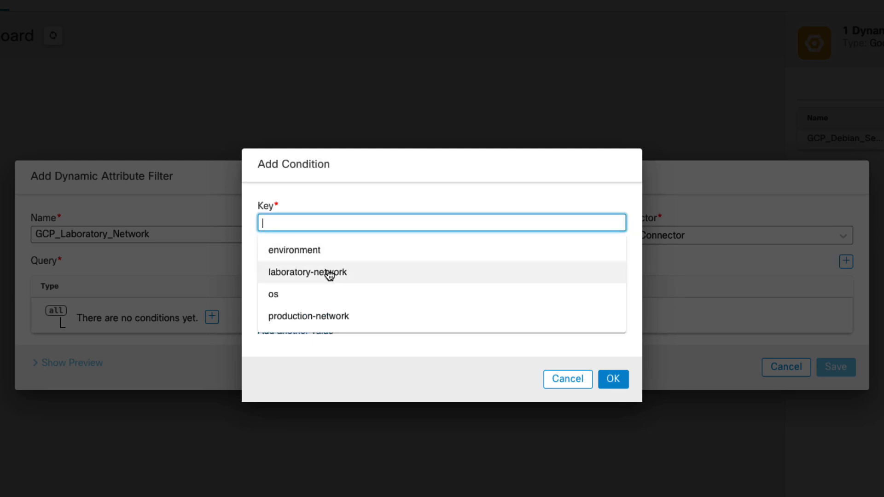
left_click(308, 273)
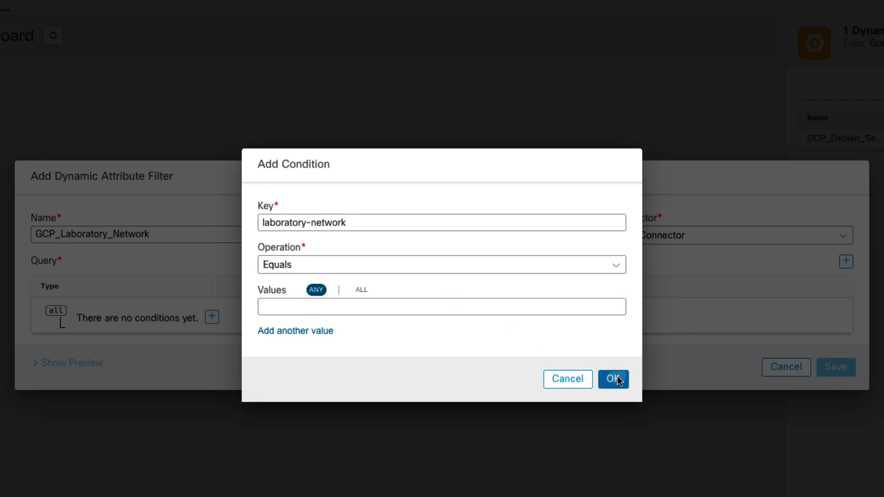
left_click(613, 379)
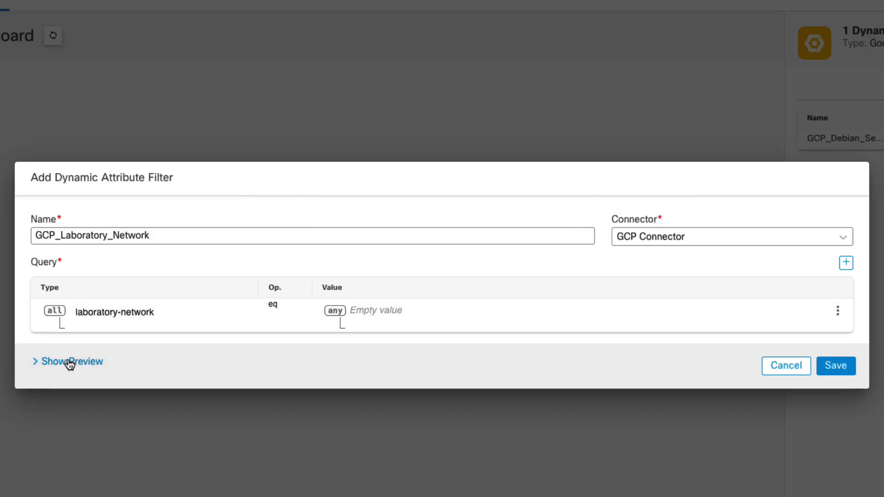
left_click(72, 361)
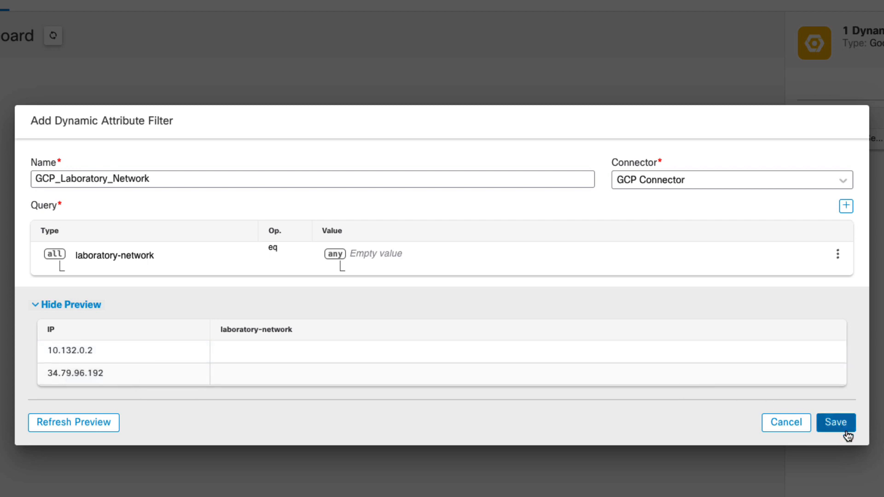
left_click(835, 422)
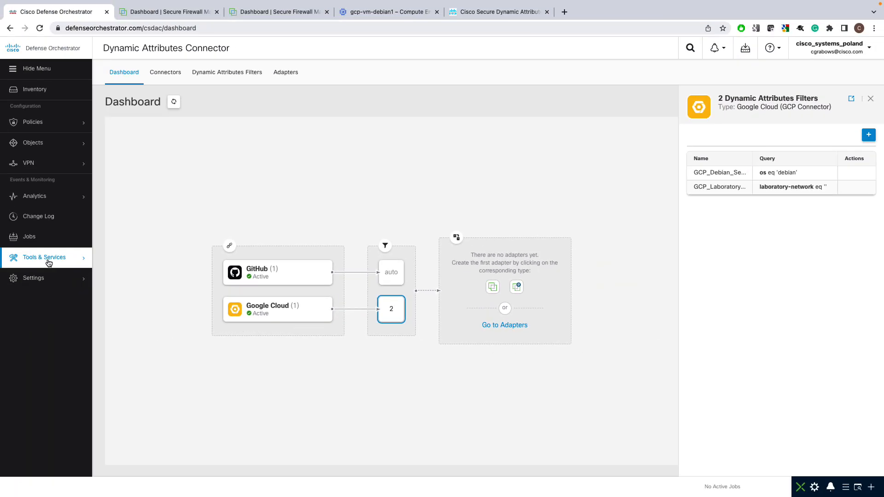
Reach the cloud-delivered FMC's object management via Tools & Services > Firewall Management Center
left_click(43, 257)
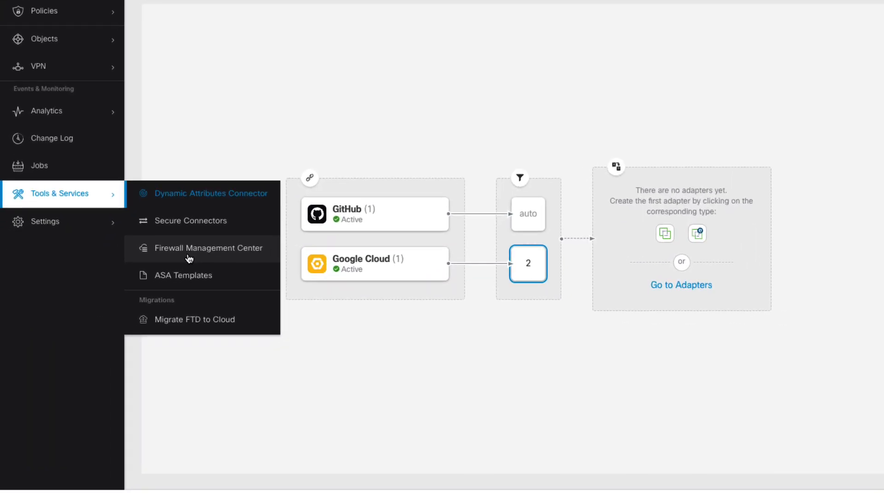
left_click(527, 265)
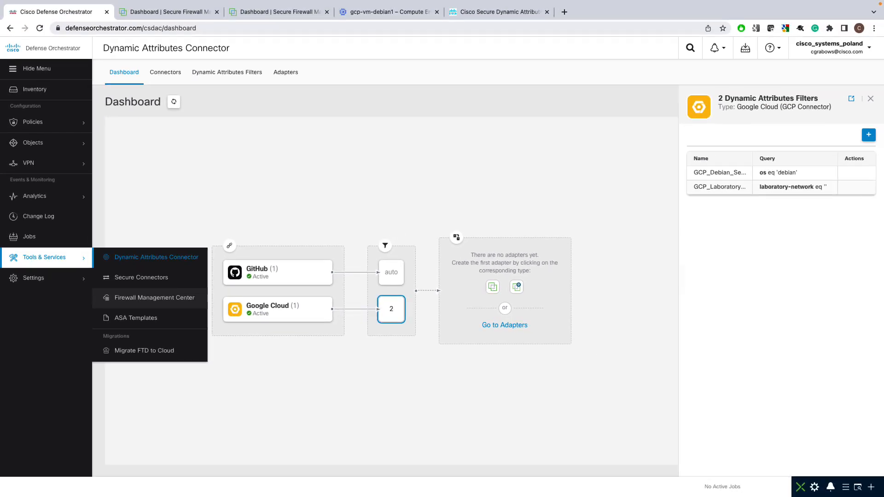
left_click(154, 298)
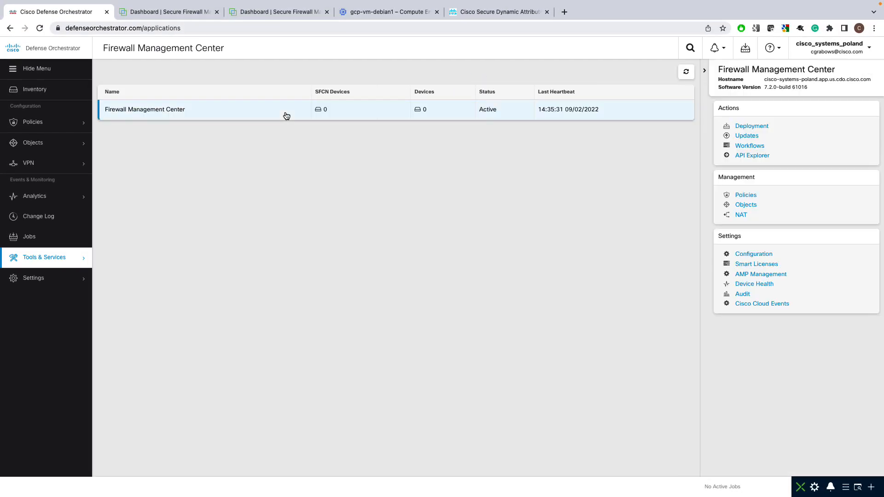
left_click(745, 205)
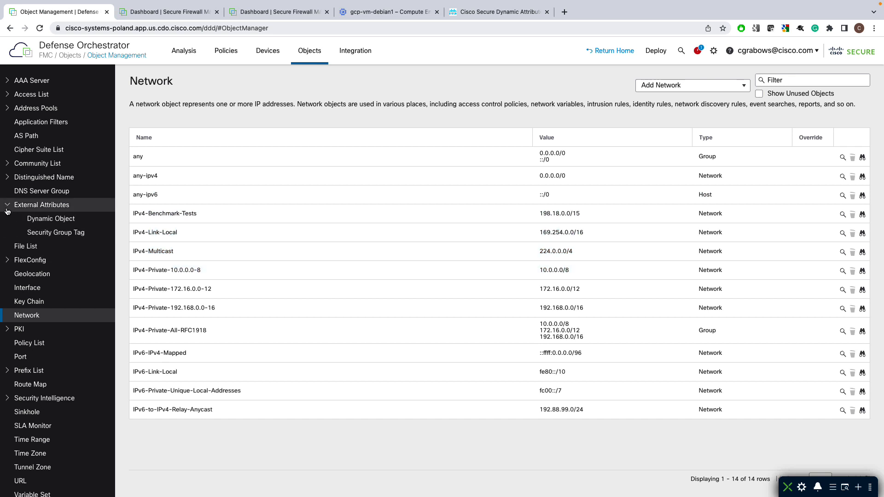
Check the cloud FMC's empty Dynamic Object list, then return to the device inventory
left_click(50, 219)
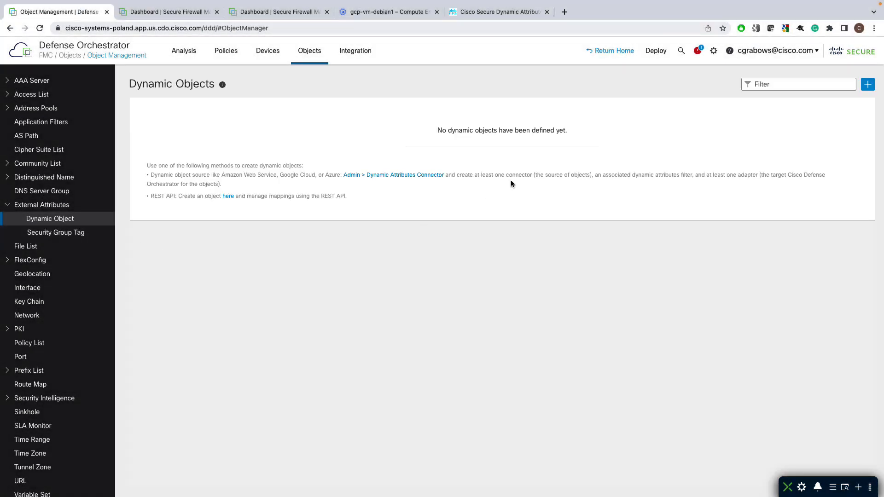
left_click(613, 50)
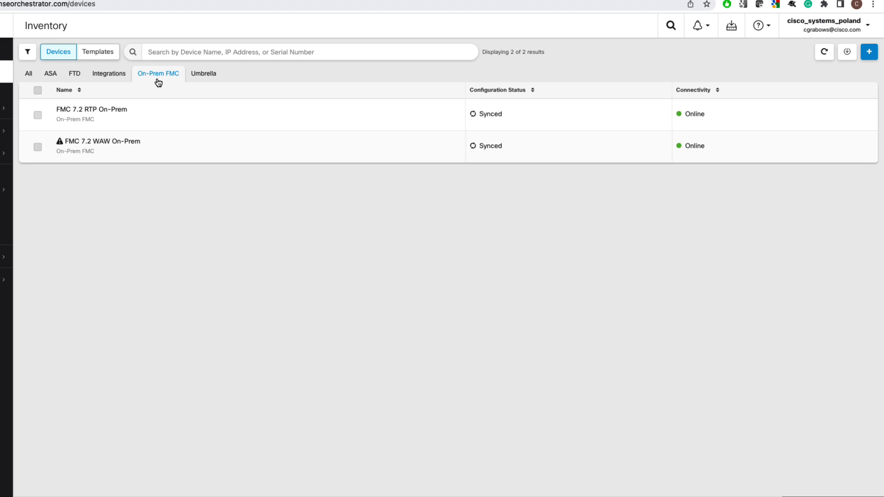
Filter inventory to On-Prem FMCs showing FMC 7.2 WAW On-Prem, then switch to its dashboard
left_click(38, 115)
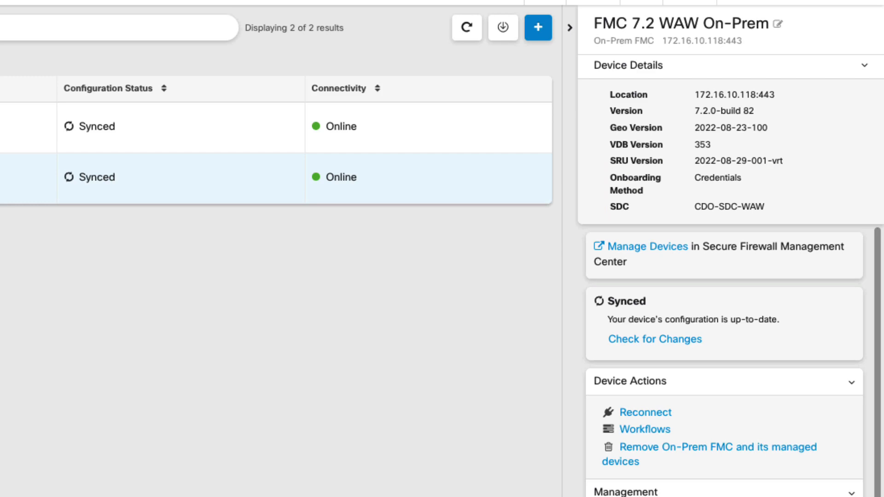
left_click(168, 11)
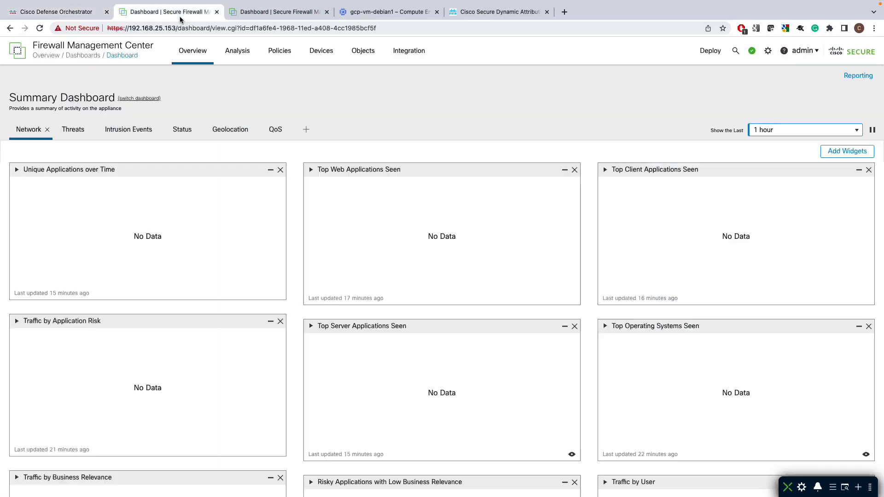
Confirm both on-prem FMCs list no dynamic objects and return to Cisco Defense Orchestrator
left_click(363, 50)
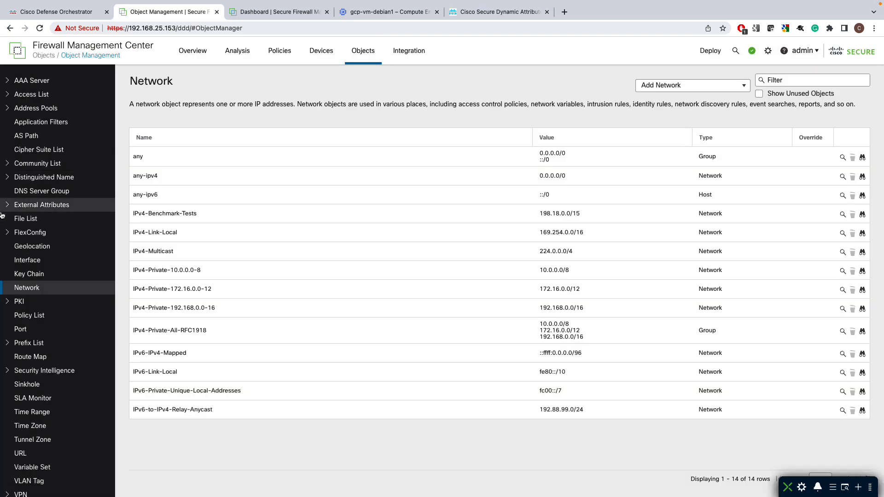
left_click(41, 205)
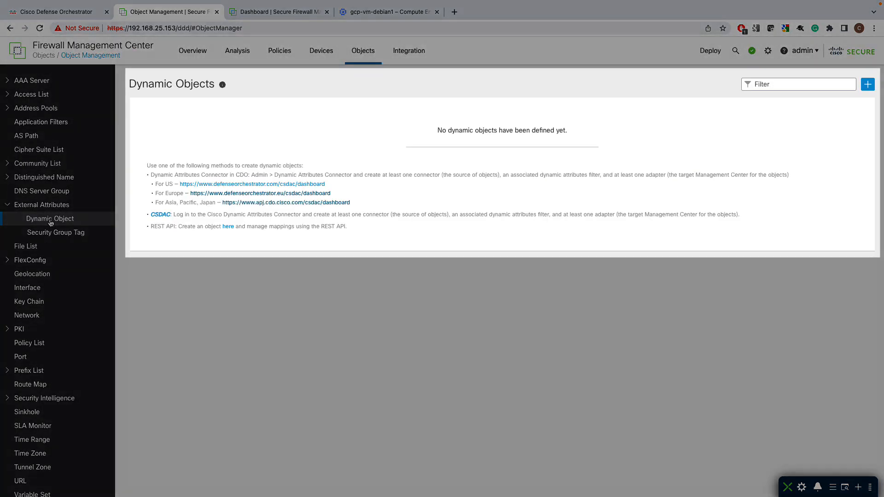
mouse_move(181, 114)
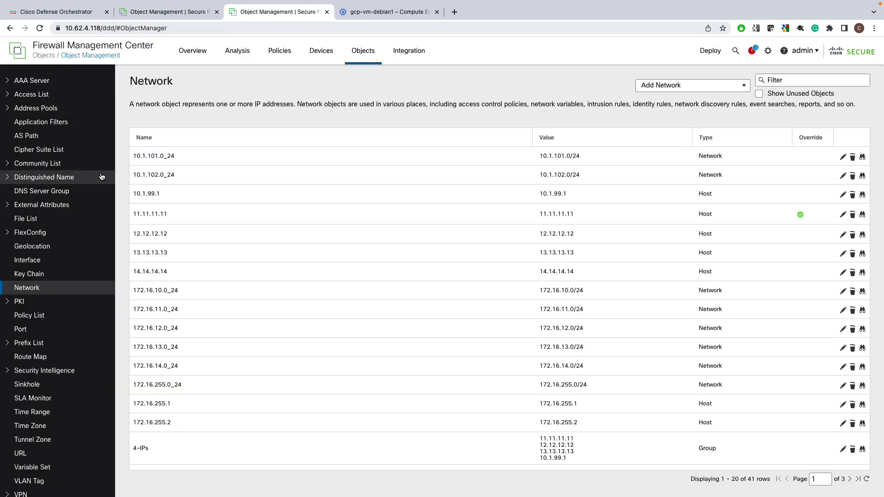
left_click(50, 219)
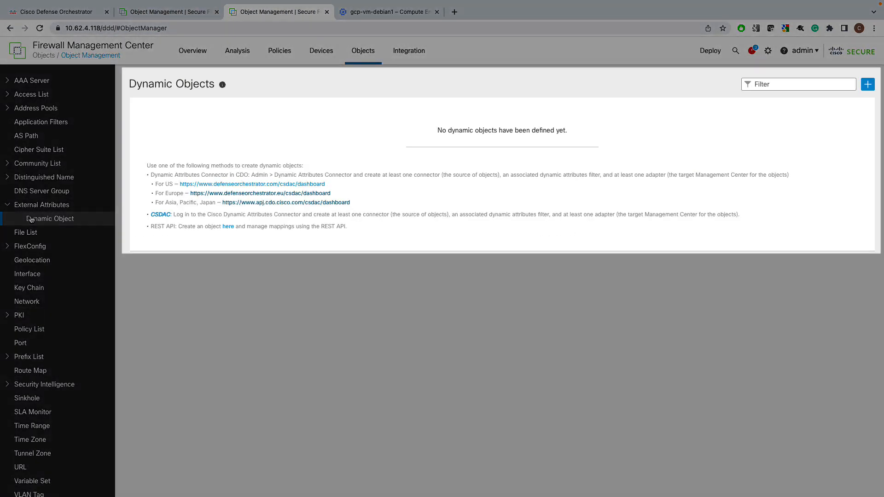
mouse_move(39, 75)
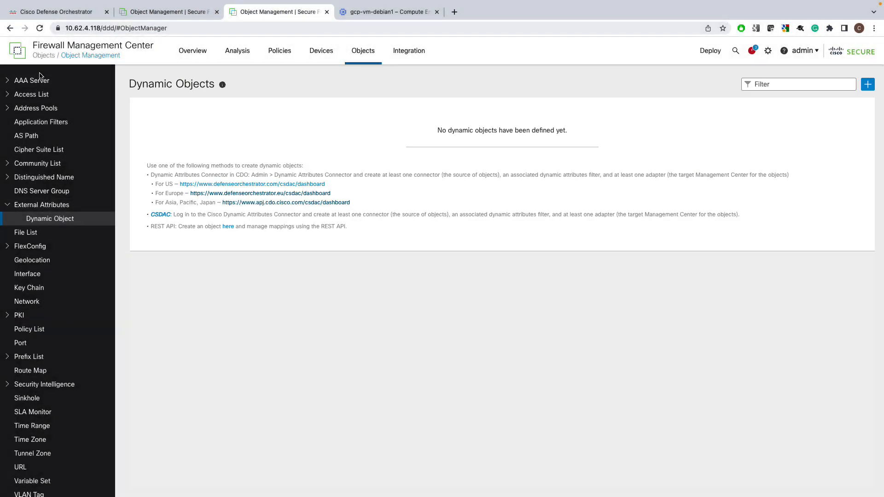
left_click(54, 11)
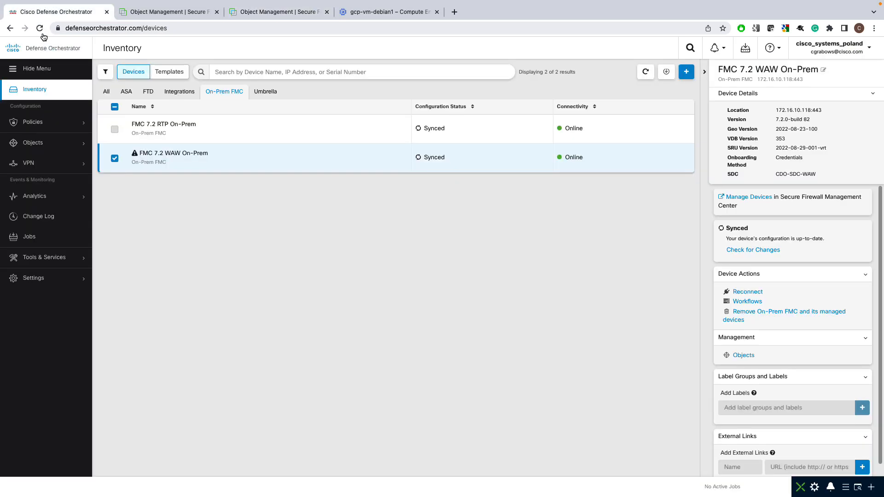
mouse_move(139, 258)
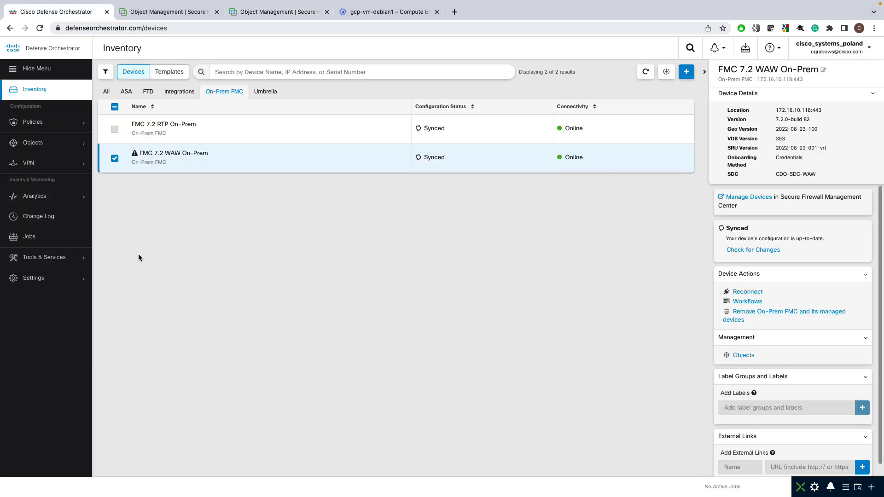
Create adapter SDC On-Boarded FMC WAW for FMC 7.2 WAW On-Prem, test the connection and save
left_click(43, 257)
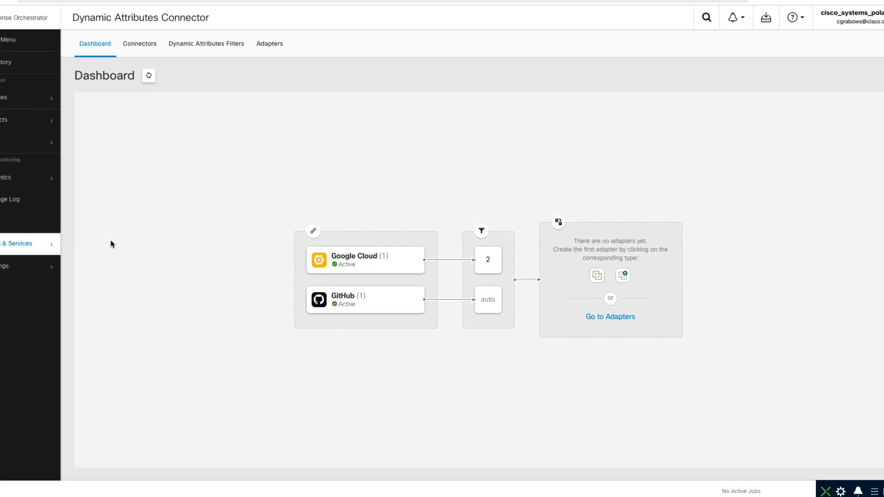
scroll("down", 3)
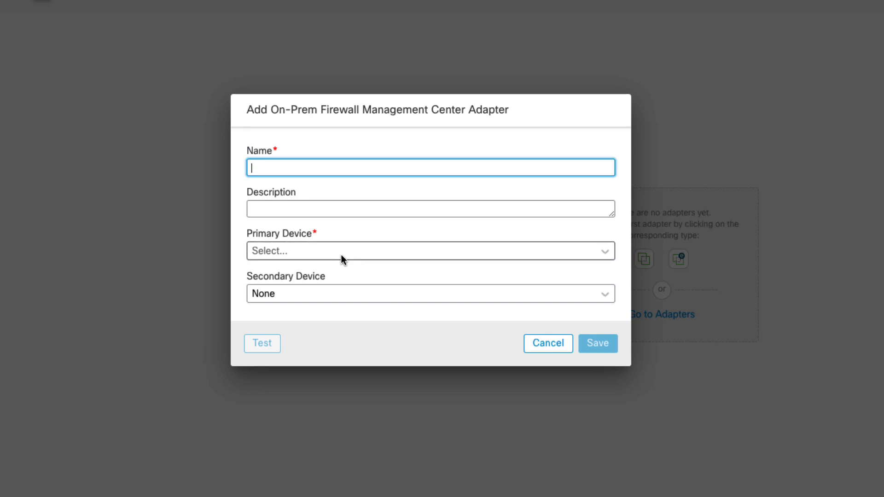
left_click(430, 250)
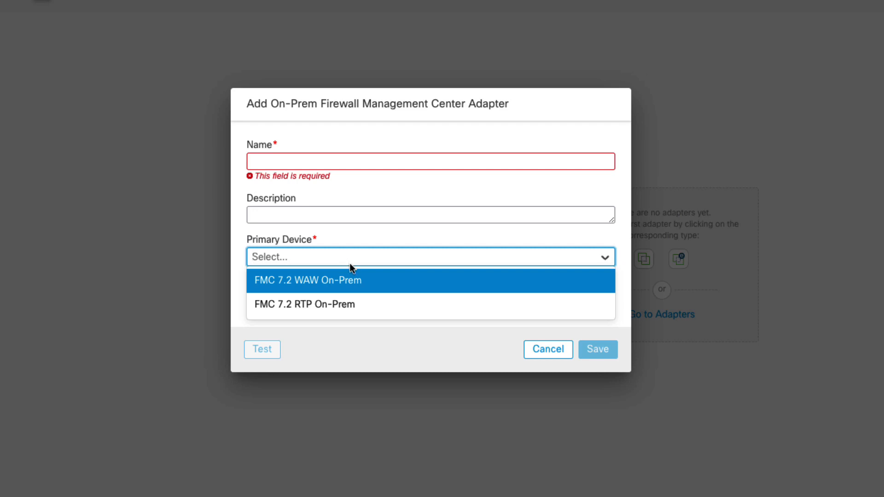
mouse_move(385, 284)
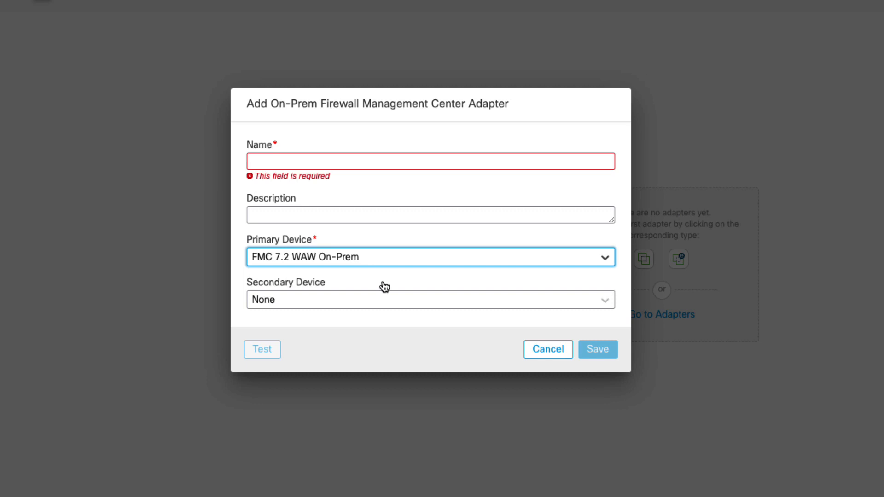
type("SDC On-Boarded")
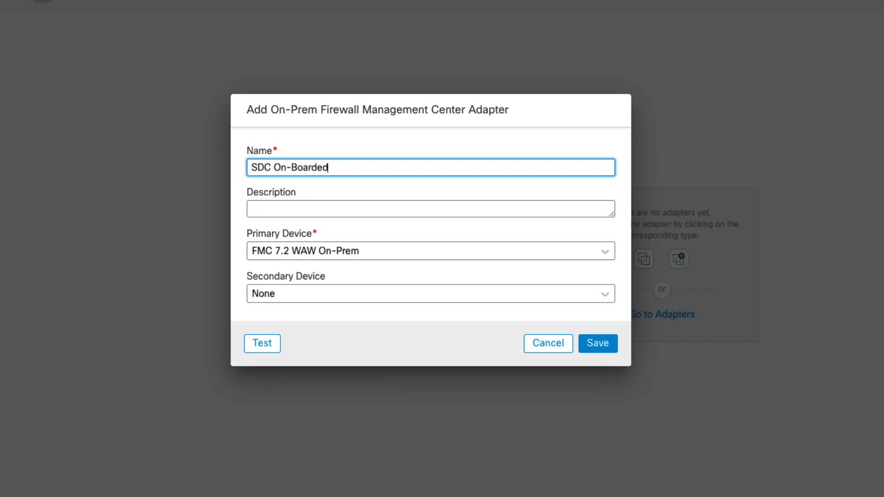
type("FMC WAW")
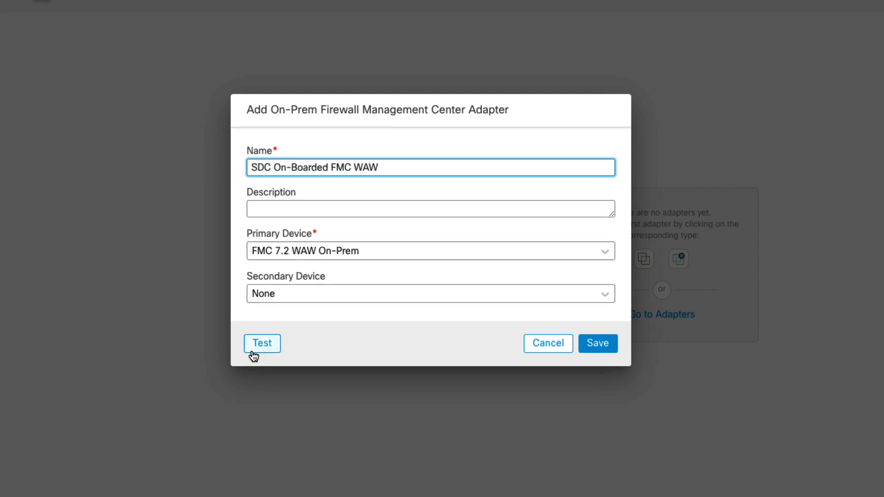
left_click(261, 344)
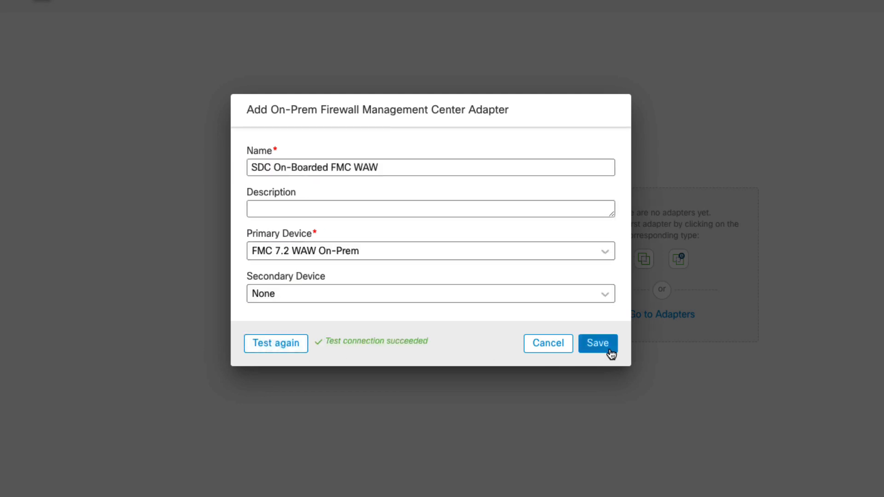
left_click(597, 344)
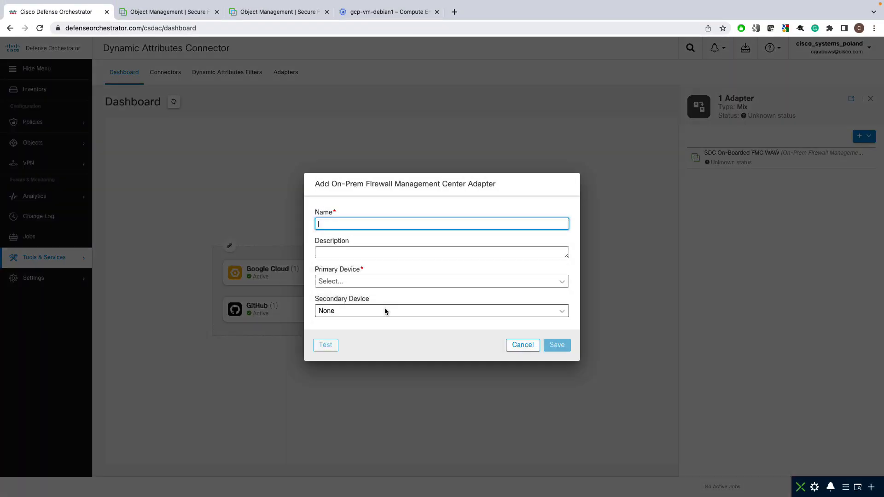
Save the SecureX On-Boarded FMC adapter for FMC 7.2 RTP On-Prem and start another adapter
type("SecureX On-Boarded FMC")
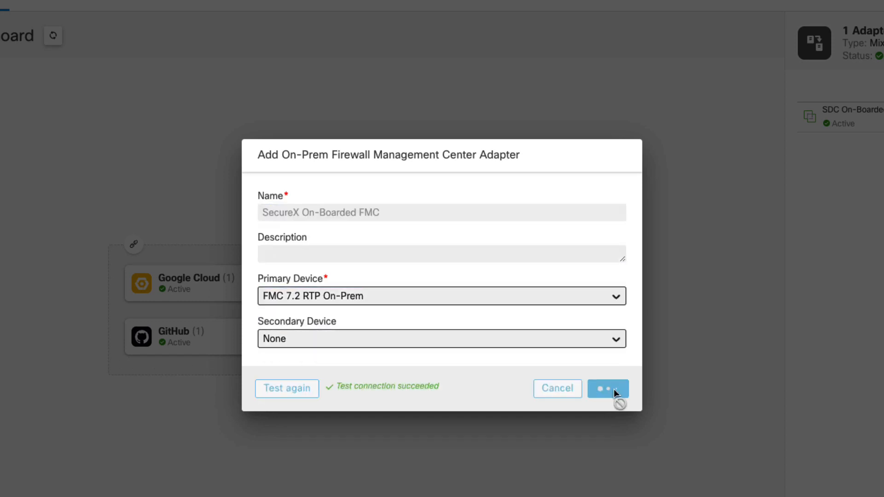
left_click(608, 388)
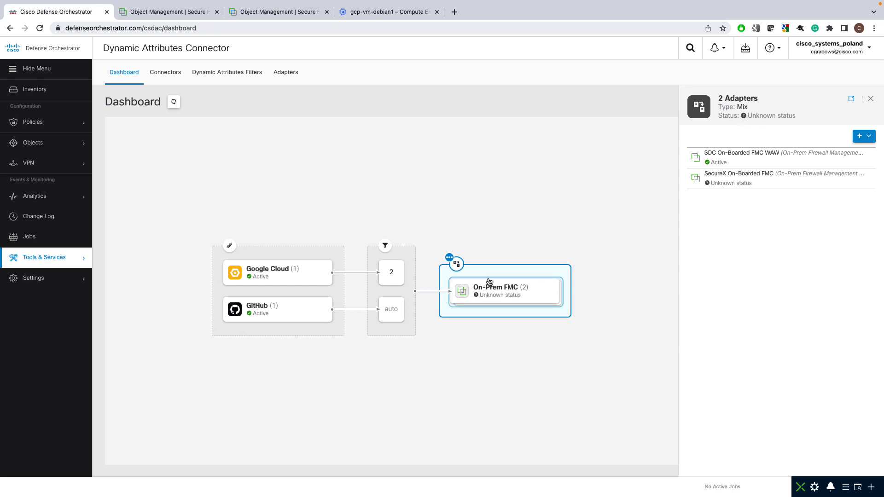
left_click(859, 136)
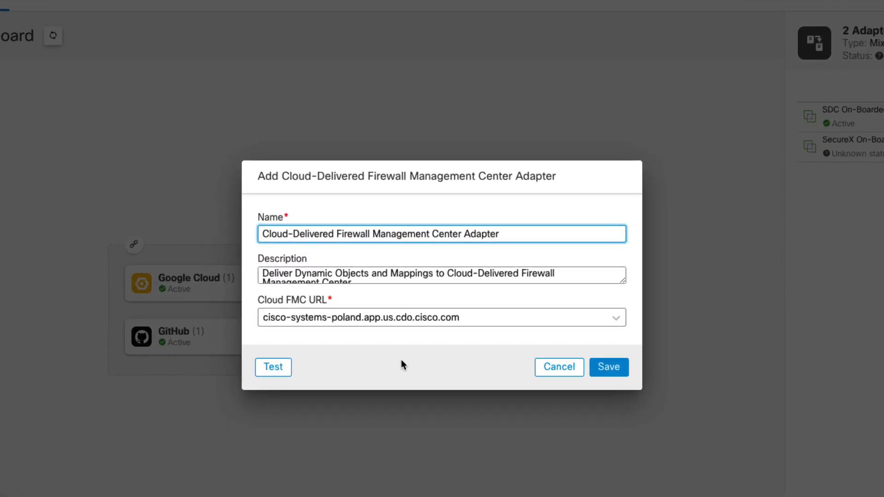
Name the new cloud-delivered FMC adapter 'cdFMC', test its connection successfully, and save it
left_click(616, 317)
type("cdFMC")
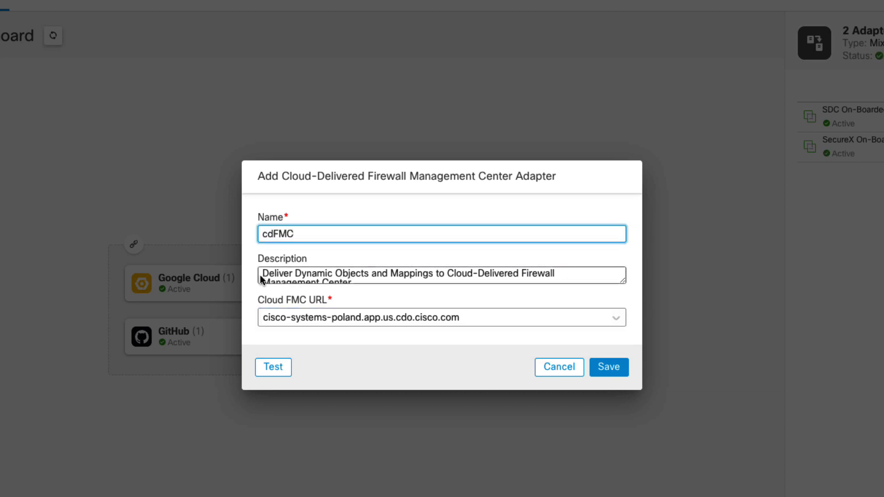
left_click(273, 367)
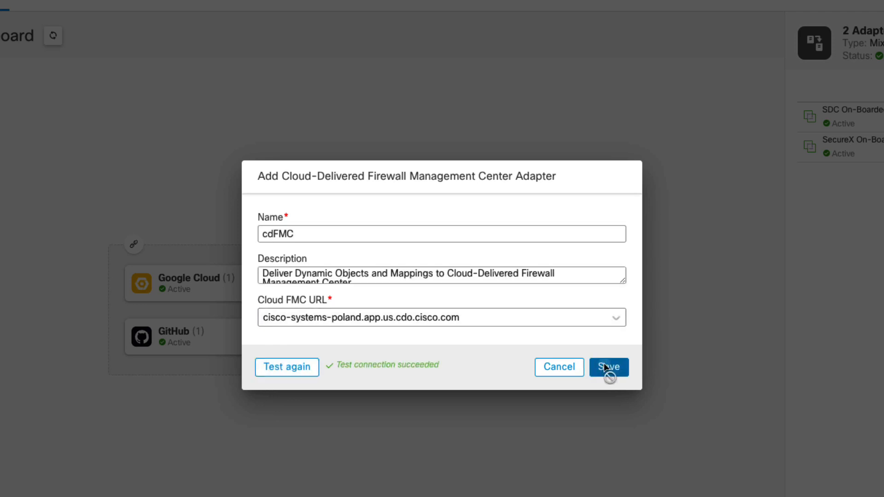
left_click(609, 368)
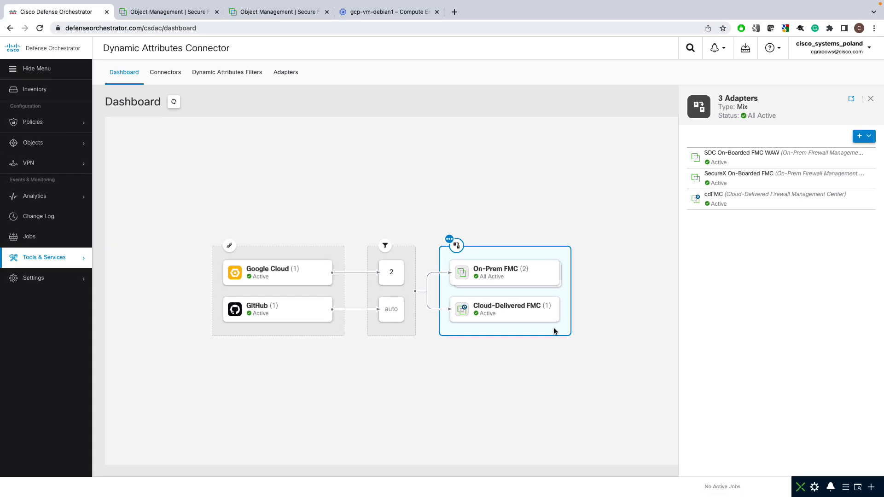
mouse_move(540, 329)
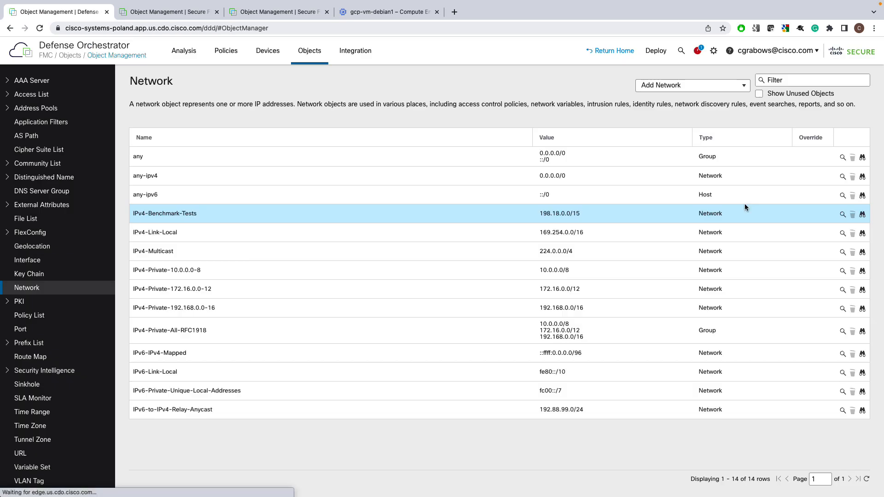
List the cloud-delivered FMC's dynamic objects and view the four IPs mapped to GCP_Debian_Servers
left_click(42, 204)
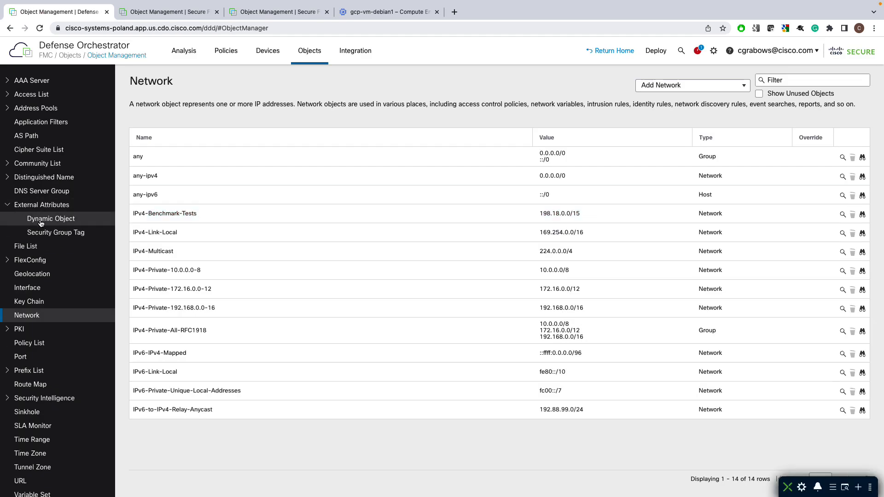
left_click(50, 219)
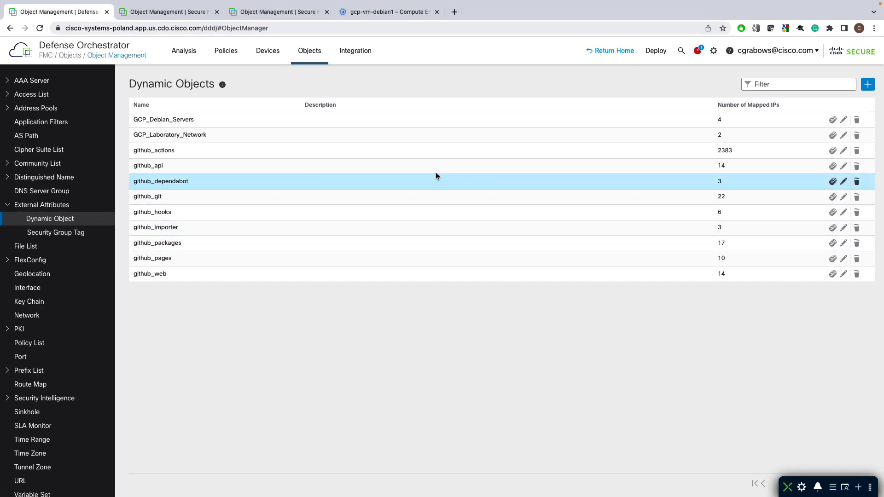
left_click(833, 120)
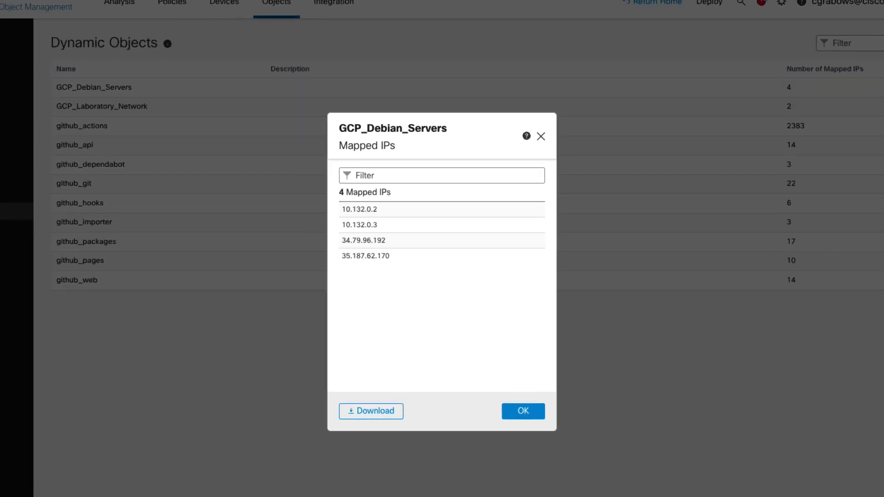
left_click(523, 411)
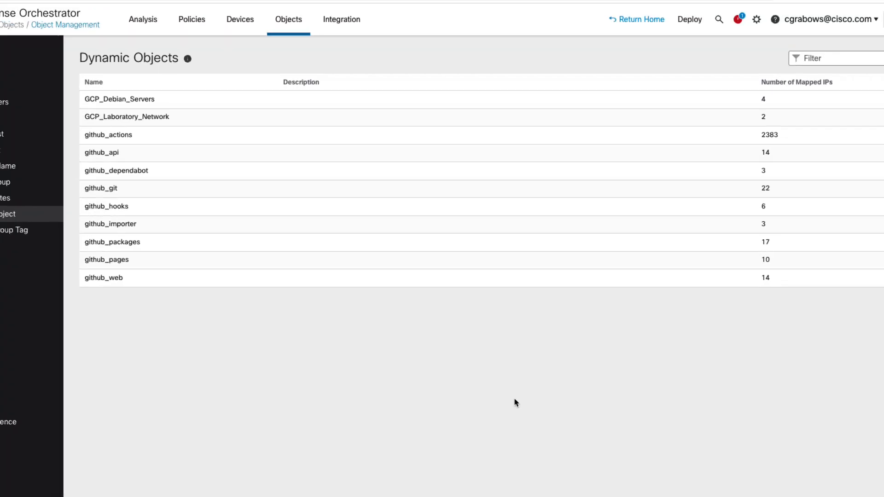
View the seventeen IPs mapped to the github_packages dynamic object
left_click(834, 243)
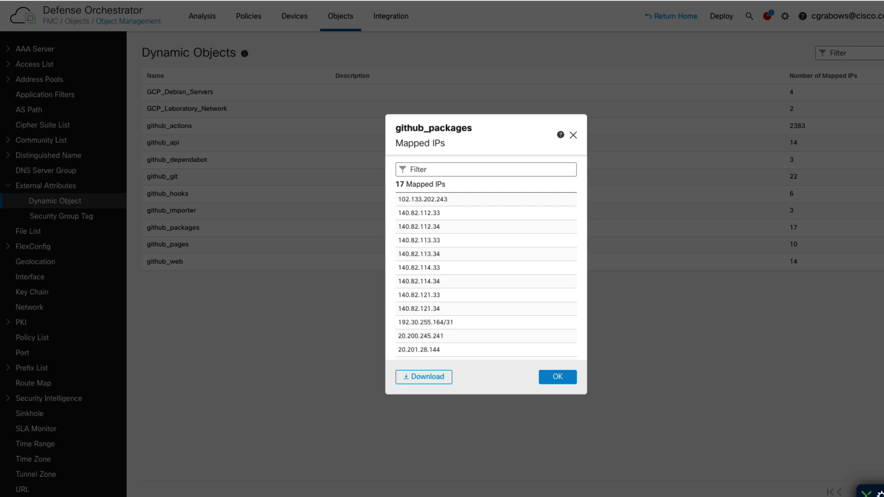
mouse_move(615, 365)
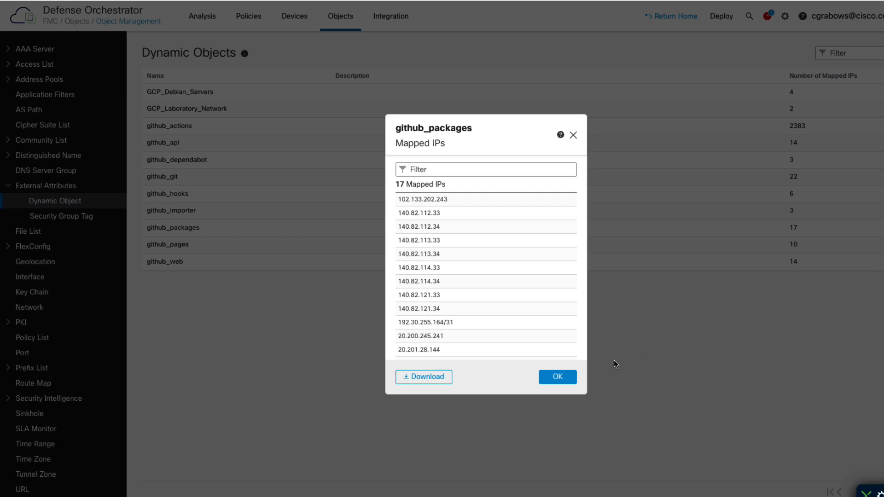
left_click(556, 376)
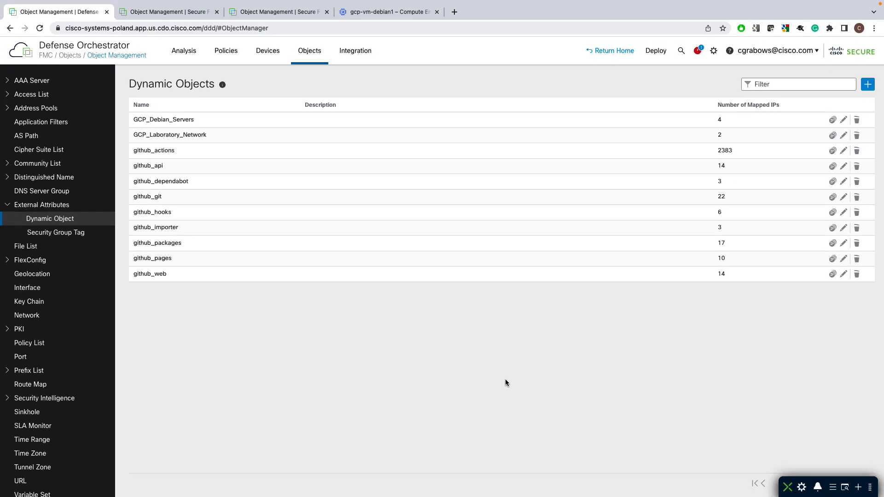
mouse_move(167, 11)
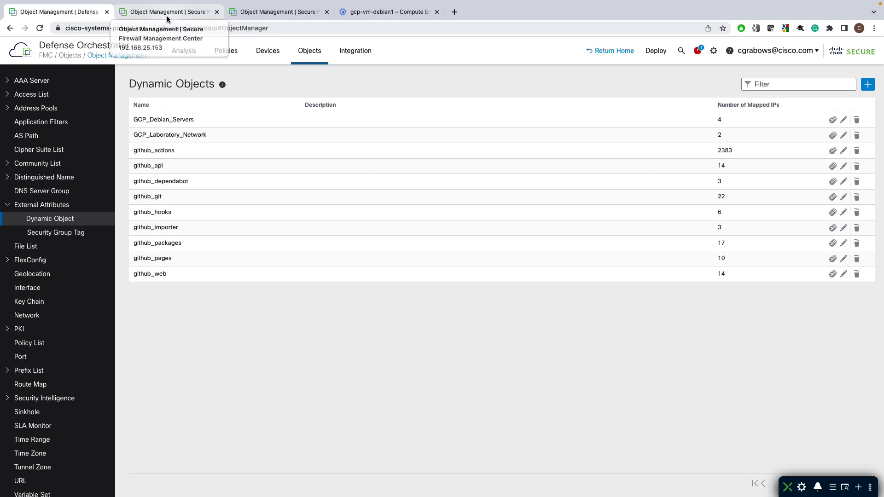
Switch to the on-prem FMC at 192.168.25.153 to show its Dynamic Objects list
left_click(166, 11)
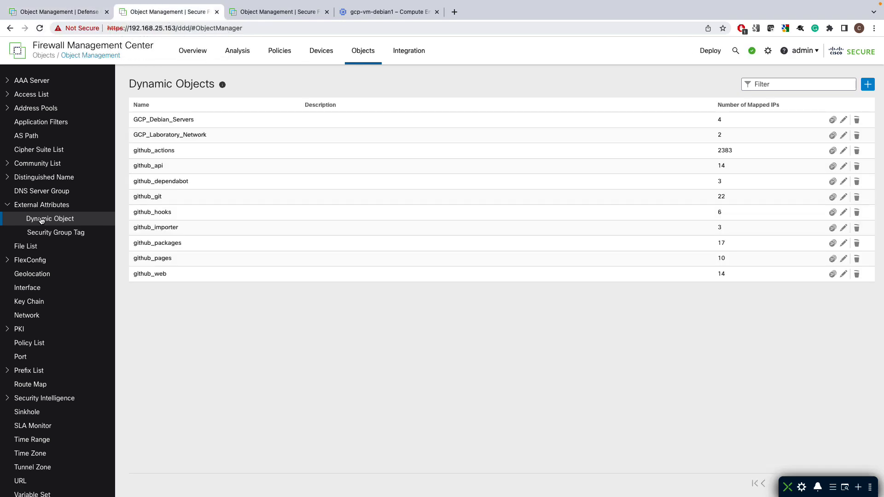
mouse_move(246, 54)
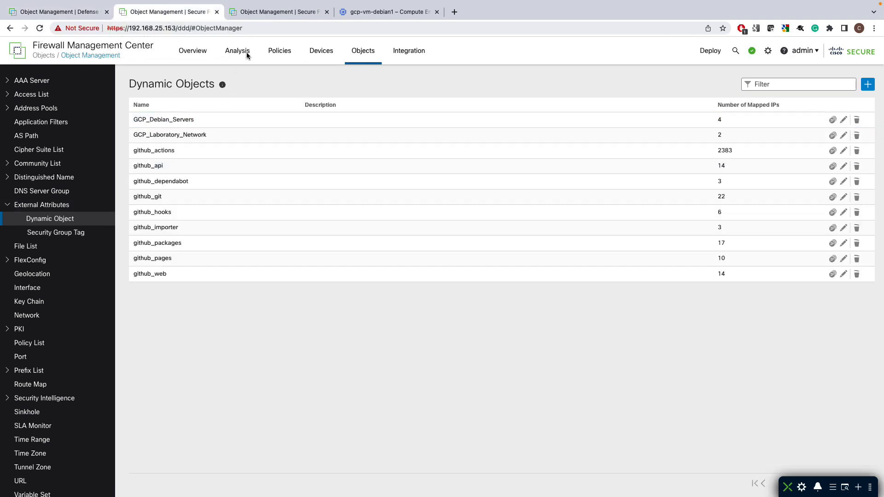